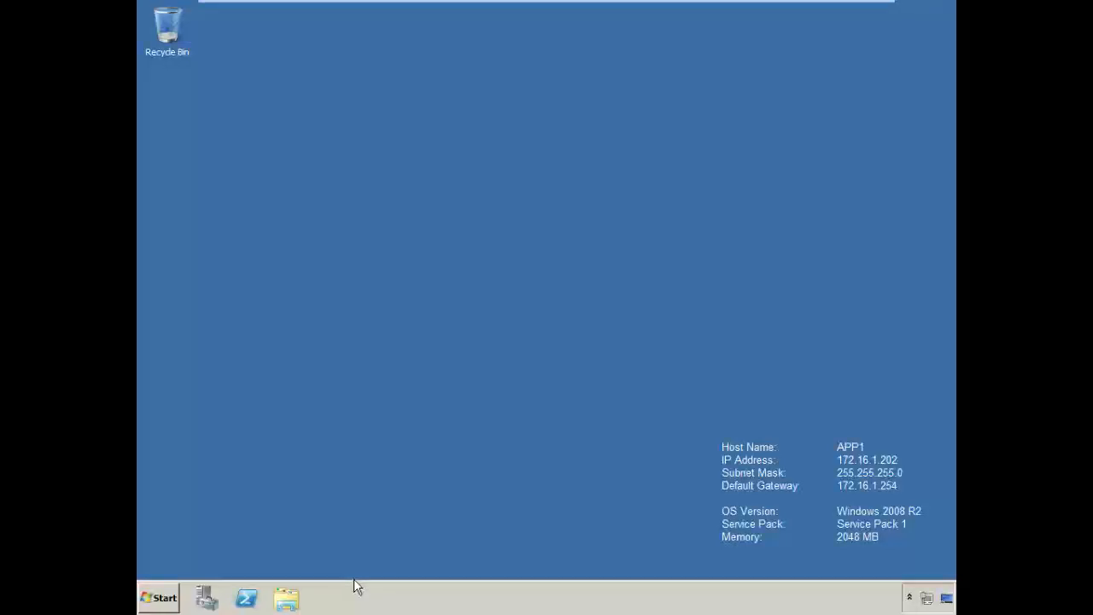
mouse_move(574, 358)
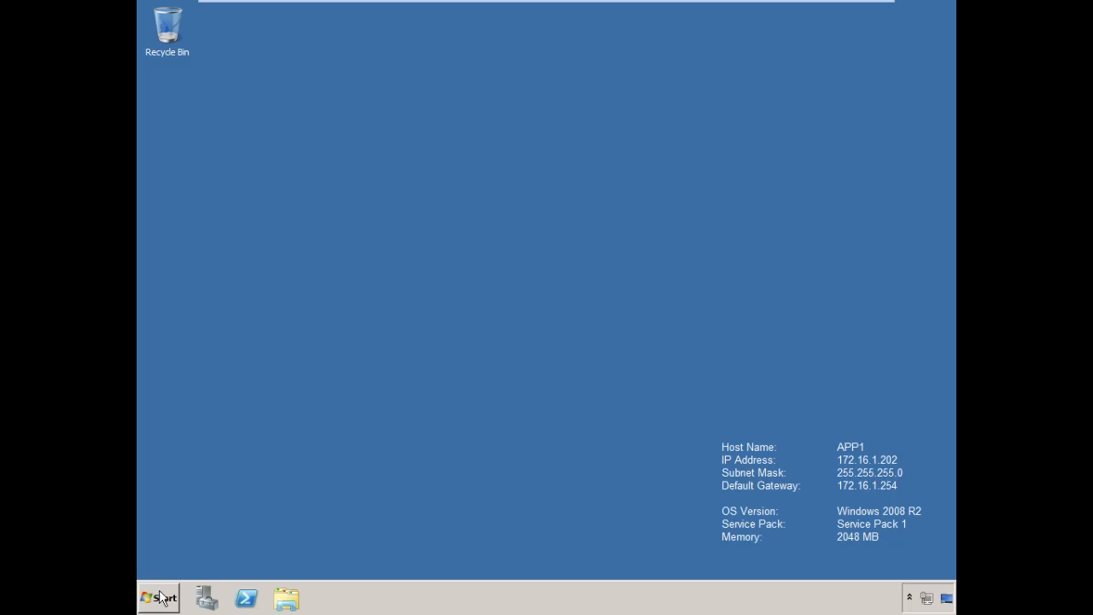
Launch SharePoint 2010 Central Administration from the Start menu.
left_click(158, 597)
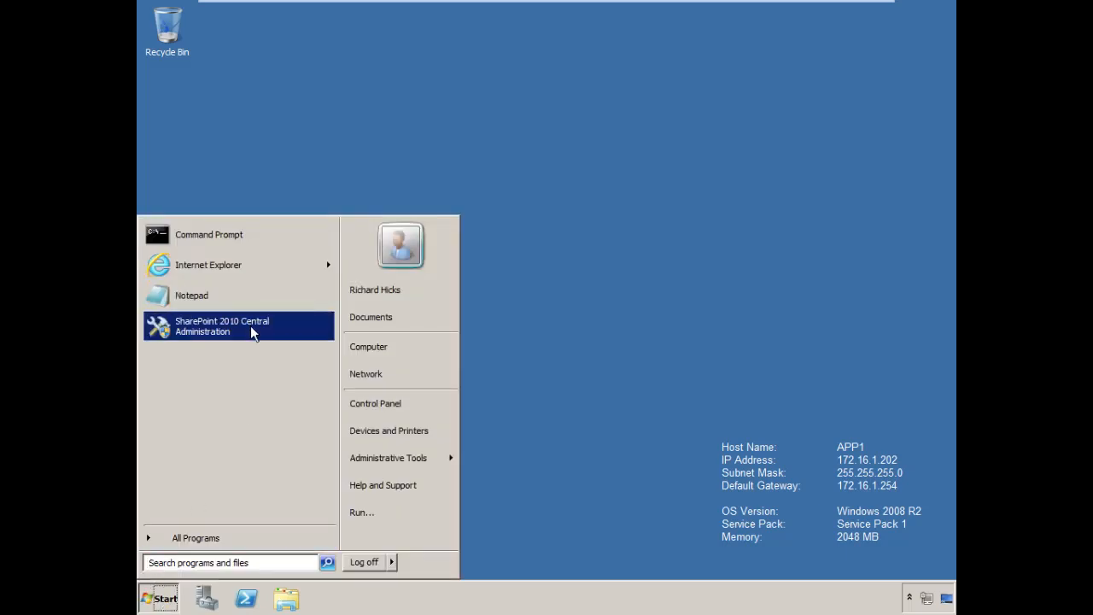
left_click(238, 327)
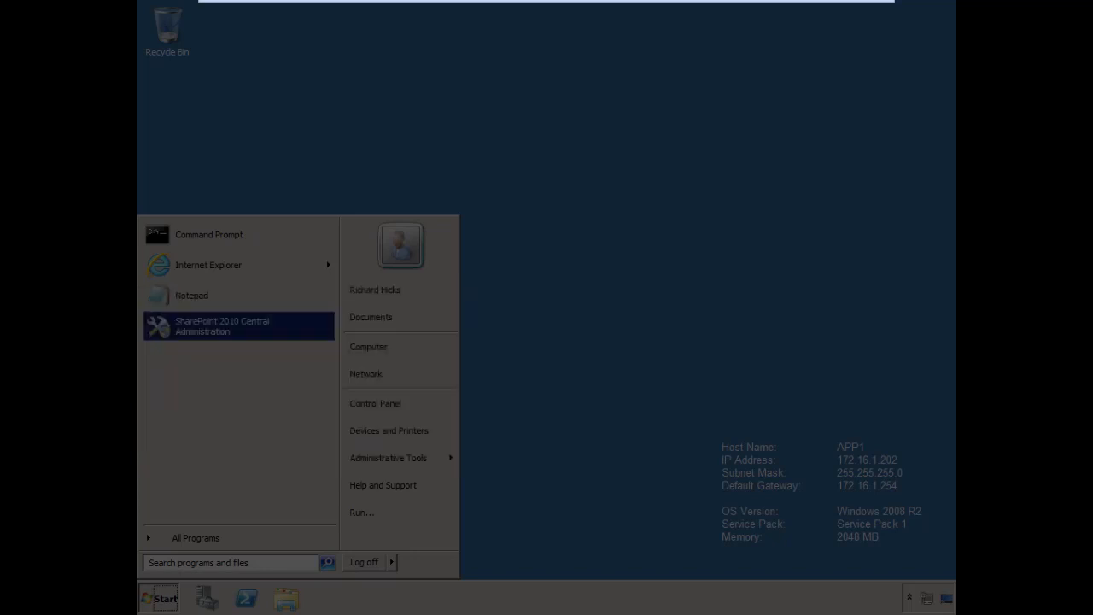
Sign in to Central Administration and go to Configure alternate access mappings under System Settings.
left_click(238, 326)
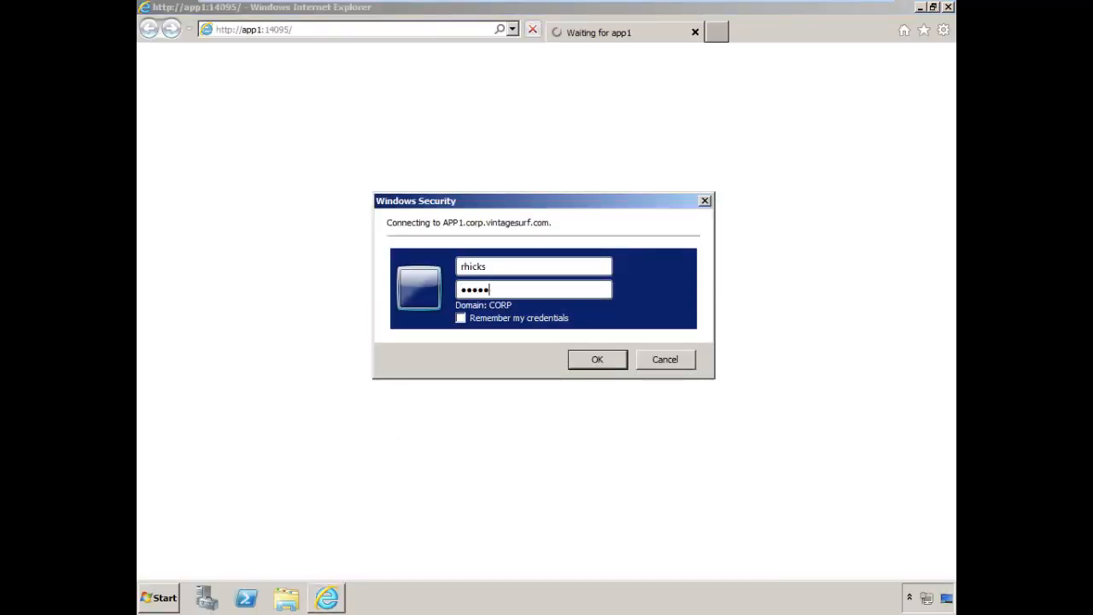
left_click(597, 359)
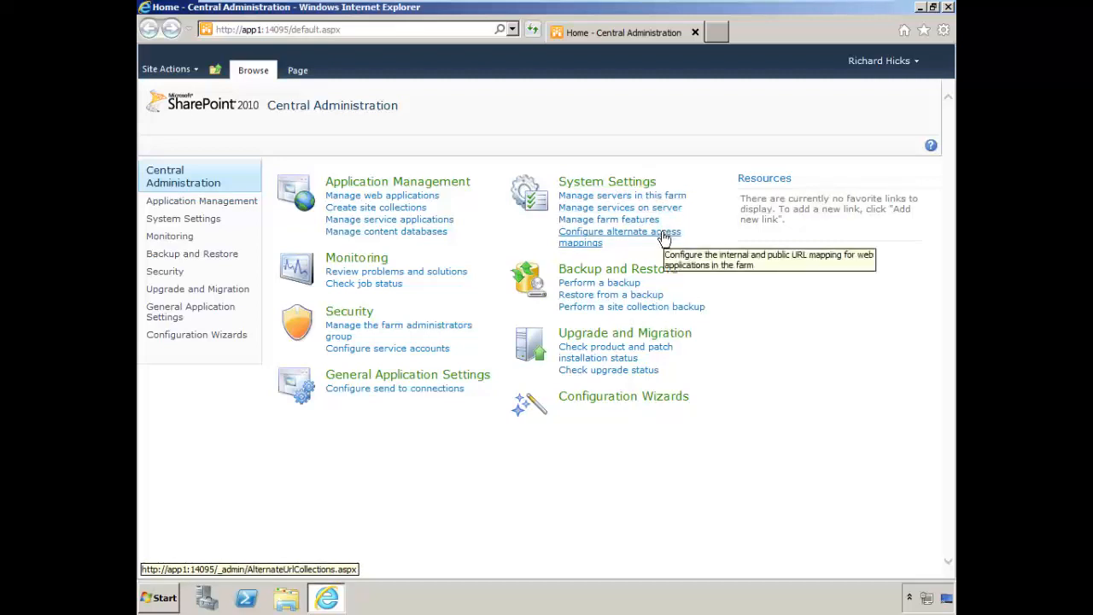
left_click(619, 232)
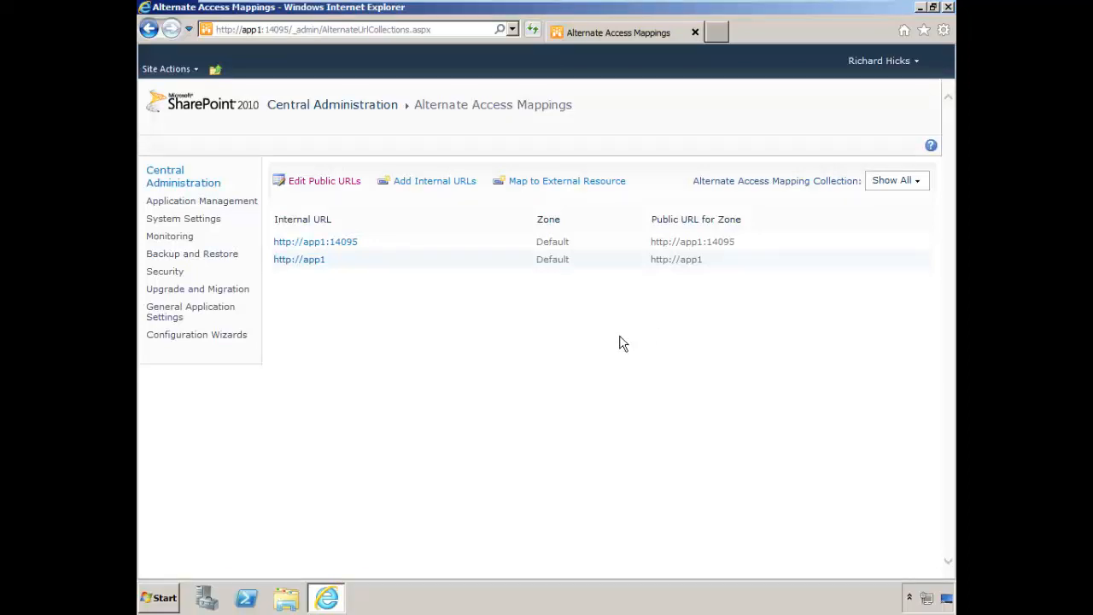
mouse_move(324, 180)
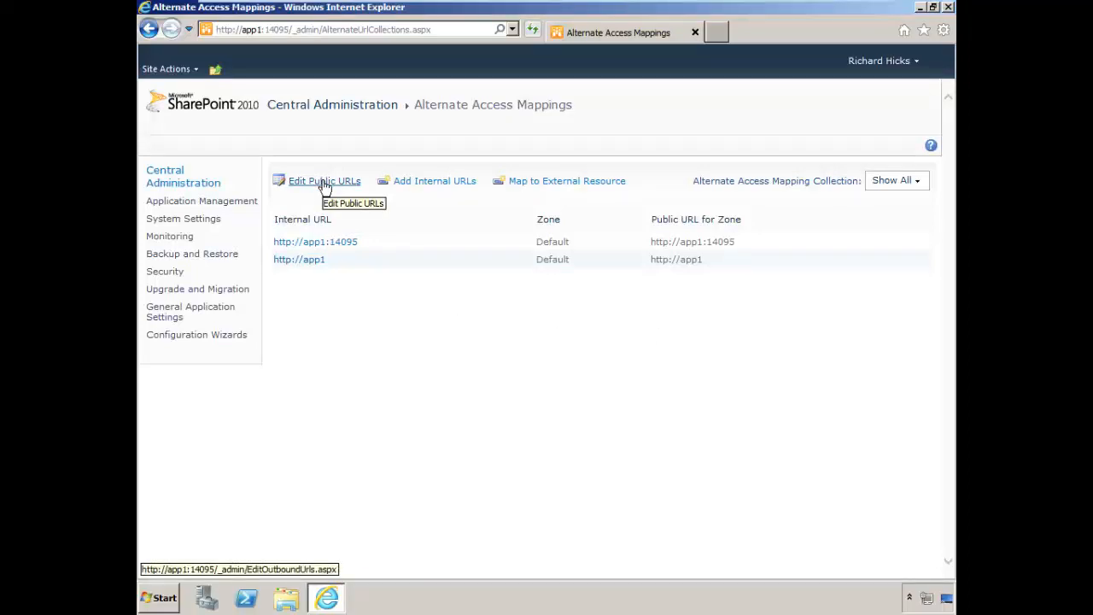
Edit public URLs and choose the SharePoint - 80 mapping collection.
left_click(323, 180)
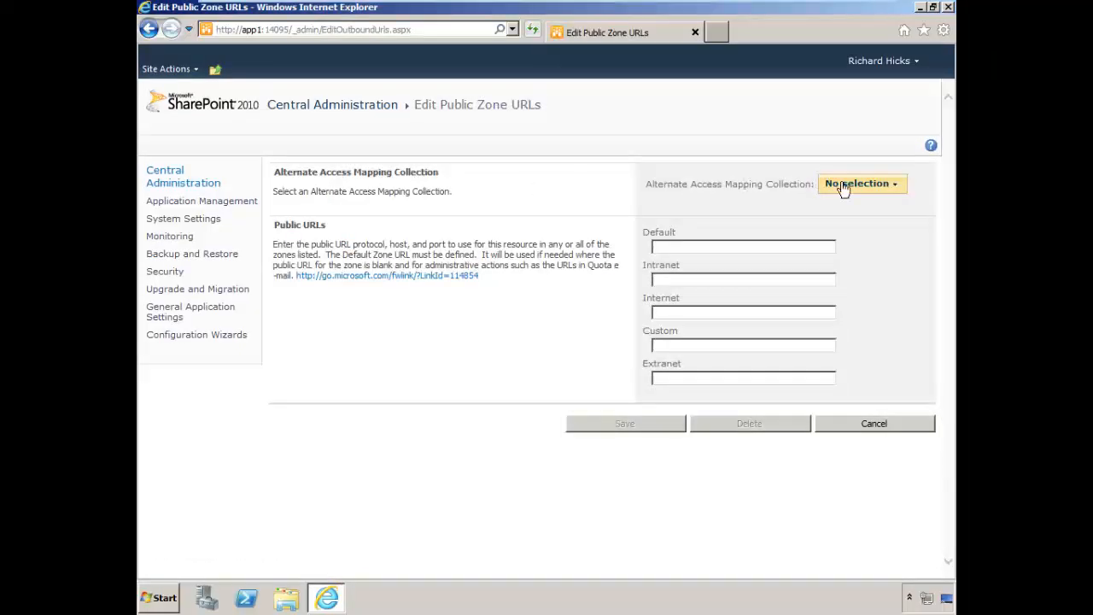
left_click(860, 184)
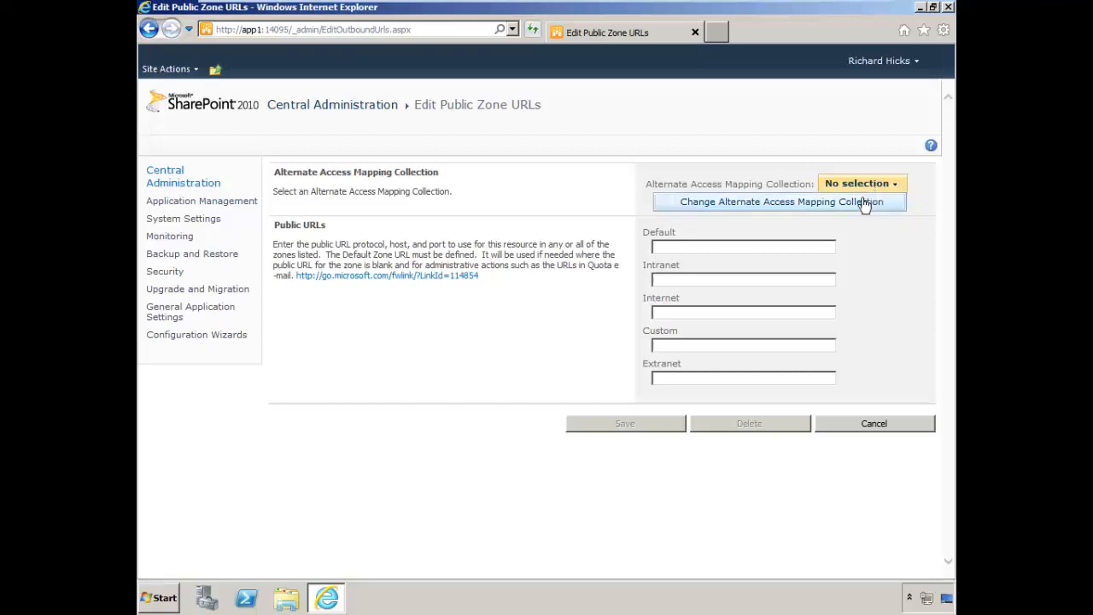
left_click(778, 201)
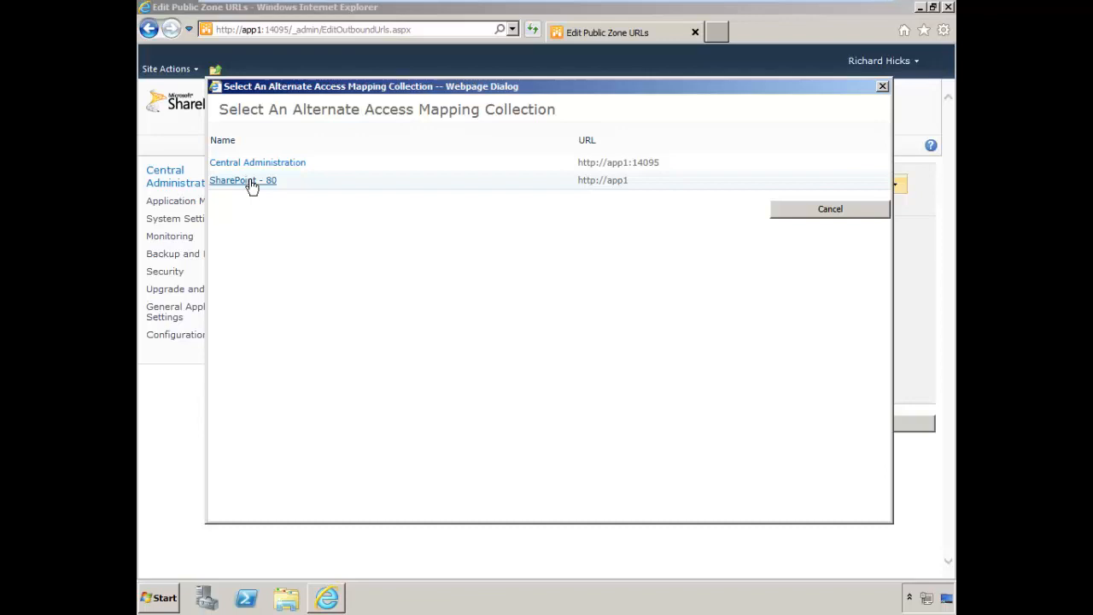
left_click(242, 180)
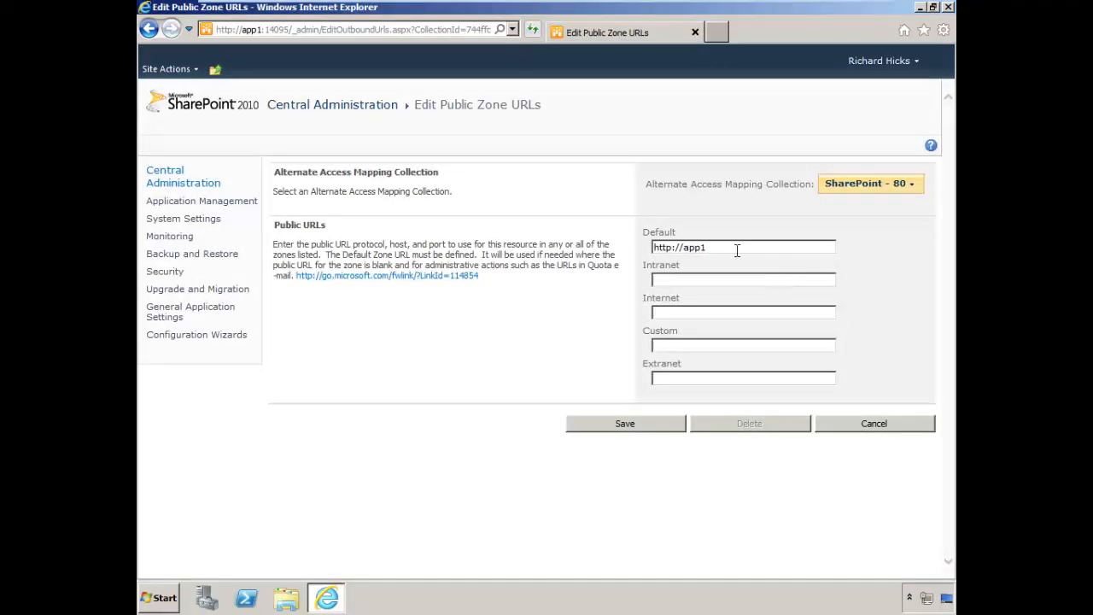
left_click(741, 312)
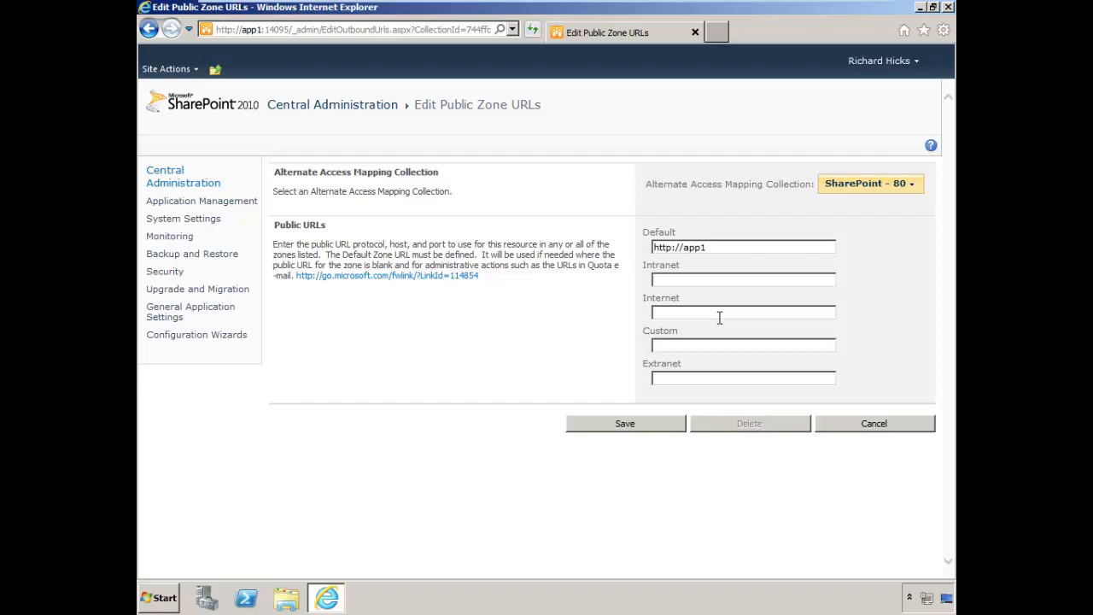
left_click(741, 312)
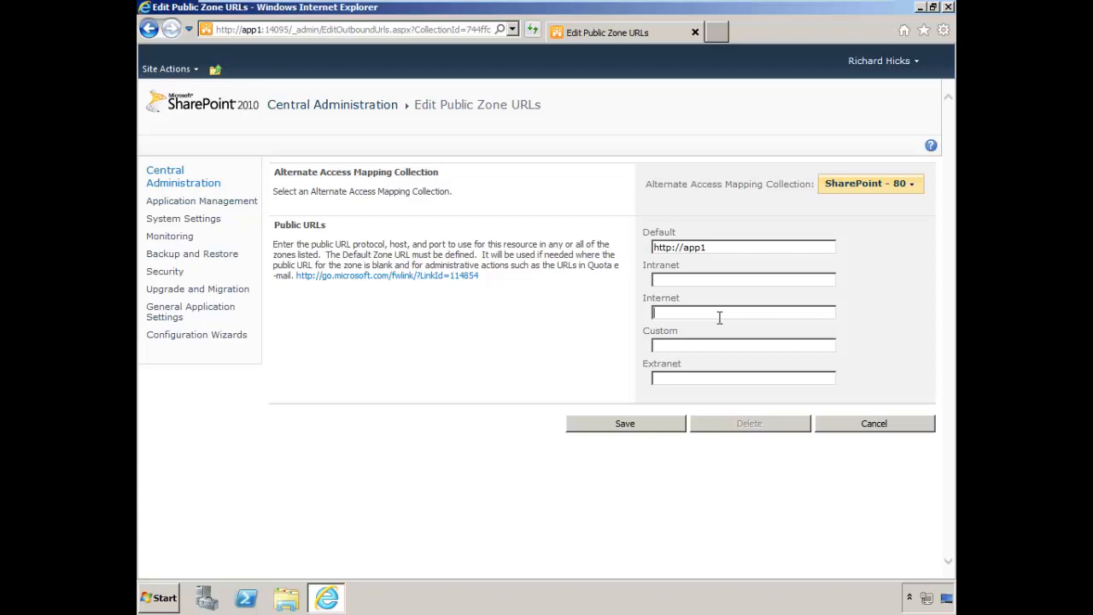
type("https://")
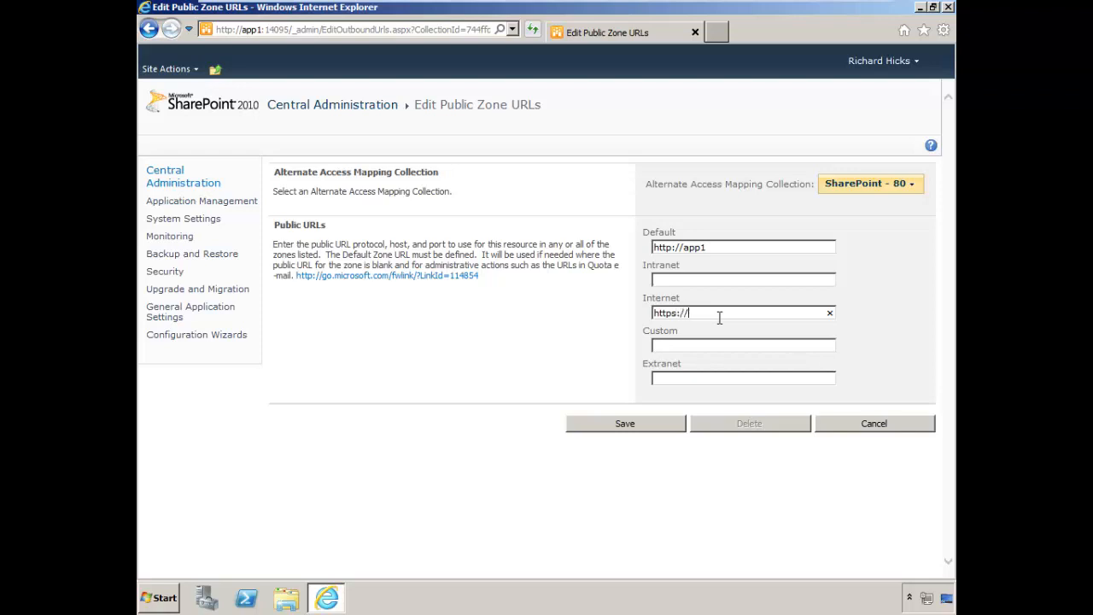
type("sharepoint.vintagesurf.com")
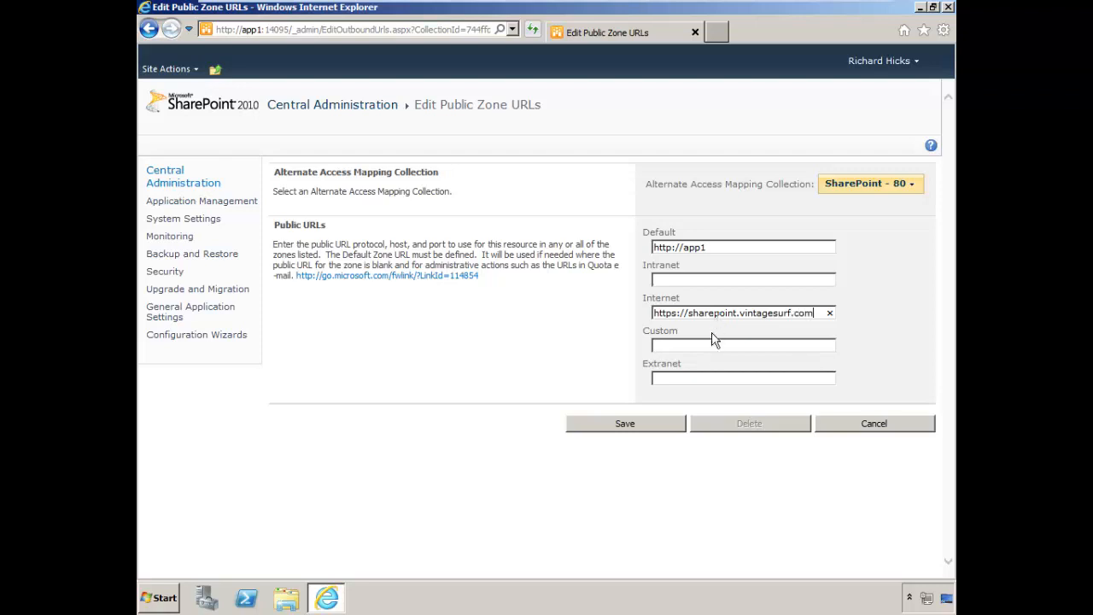
left_click(624, 422)
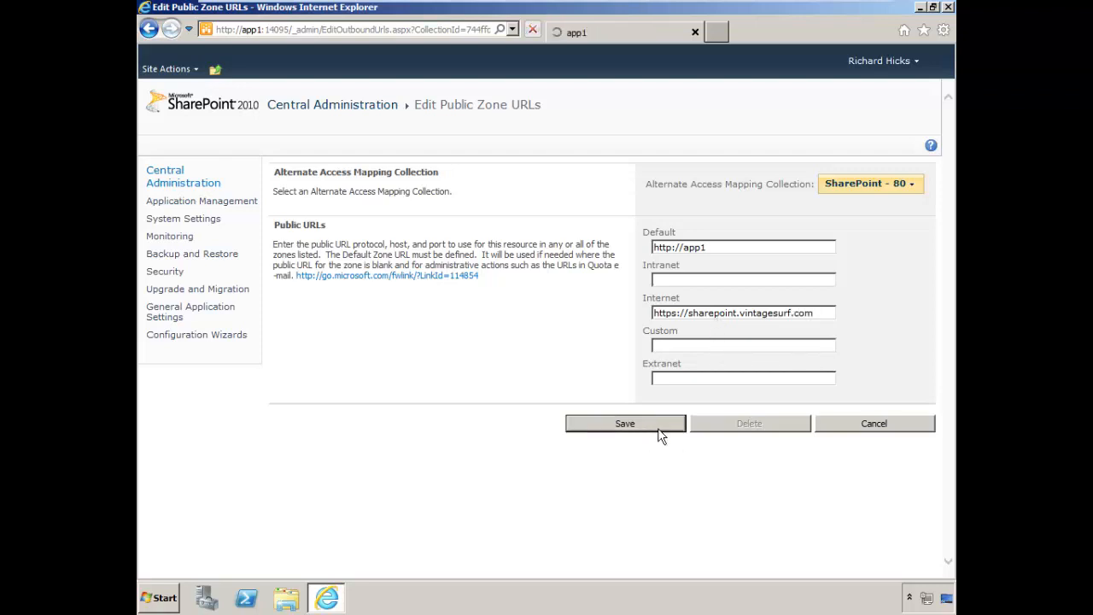
left_click(624, 422)
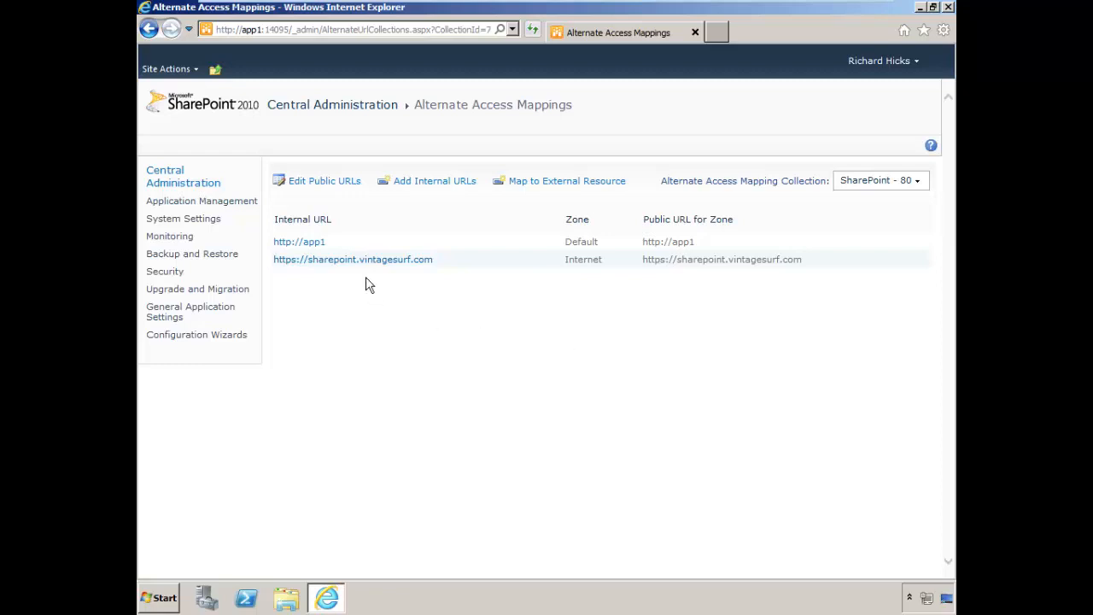
mouse_move(353, 259)
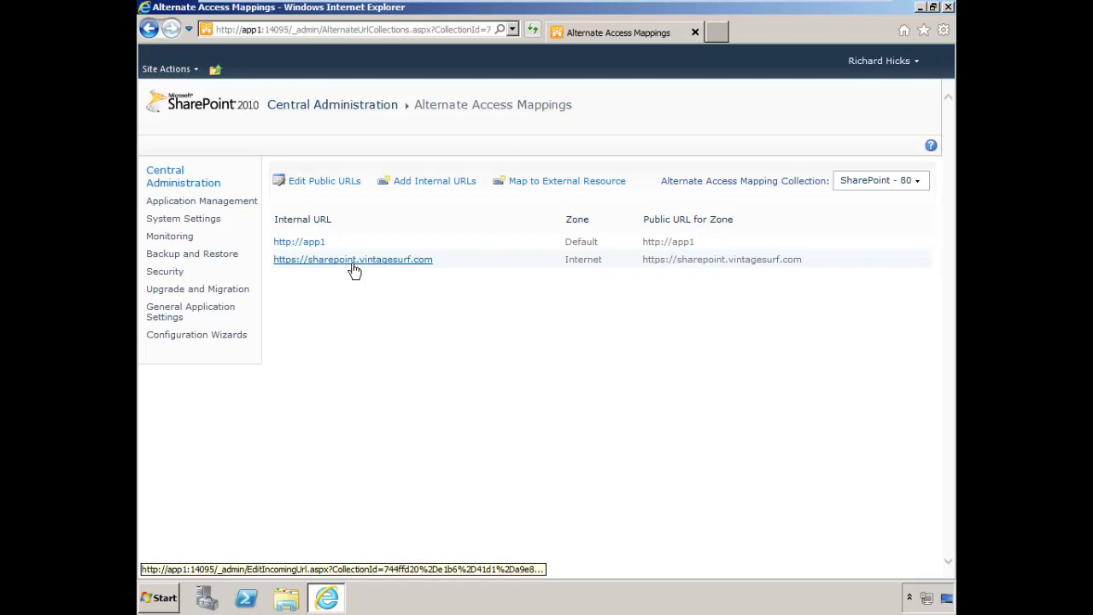
mouse_move(383, 325)
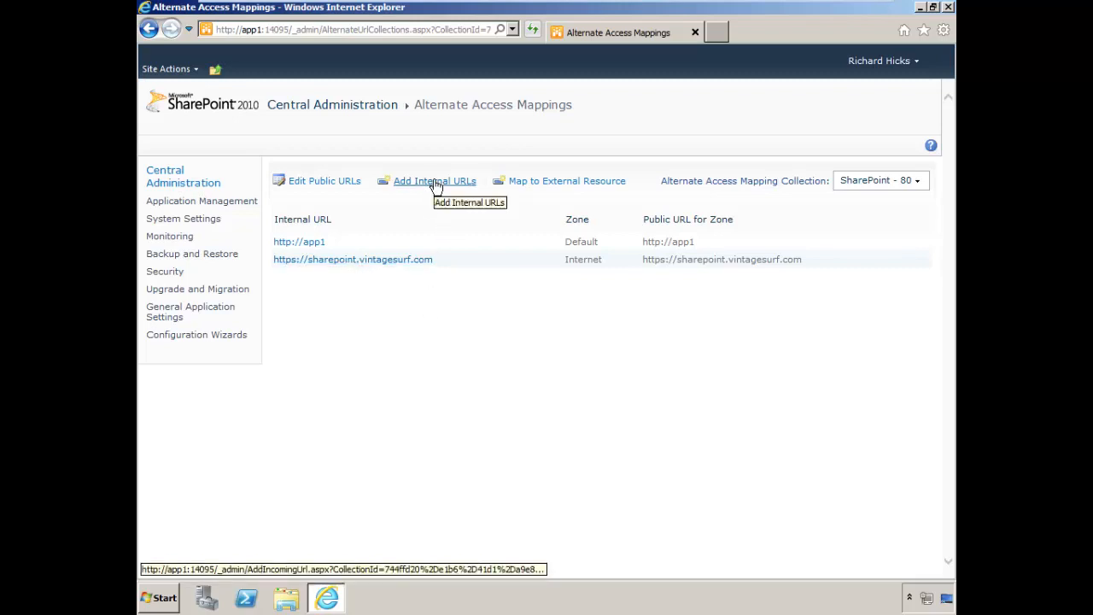
Start adding an internal URL from the Alternate Access Mappings page.
left_click(433, 181)
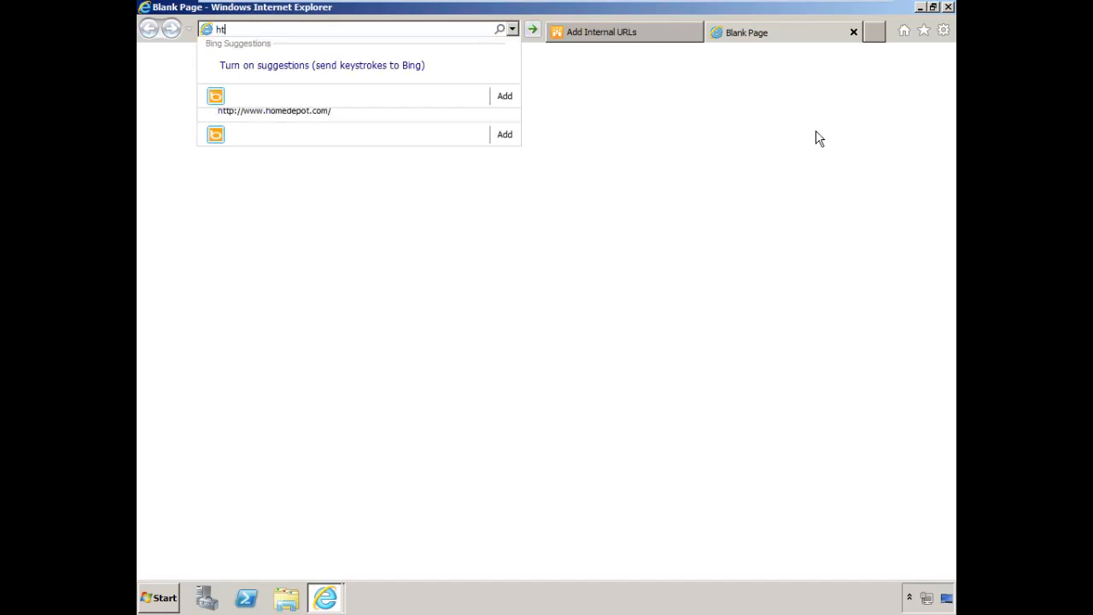
type("http://app1:14095/_admin/AddIncomingUrl.aspx?CollectionId=744ffd2")
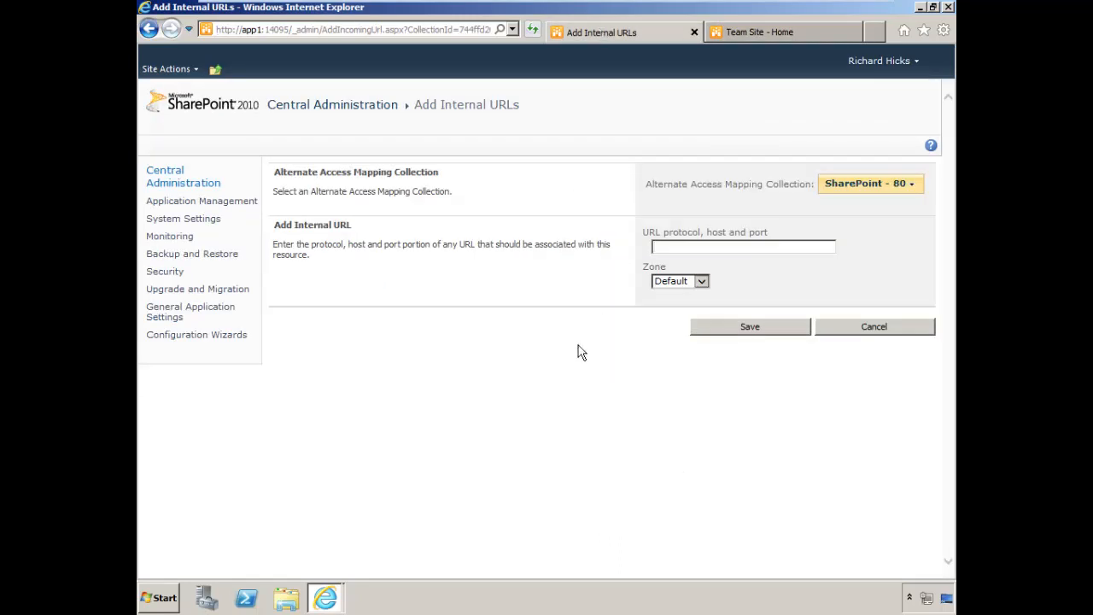
mouse_move(630, 404)
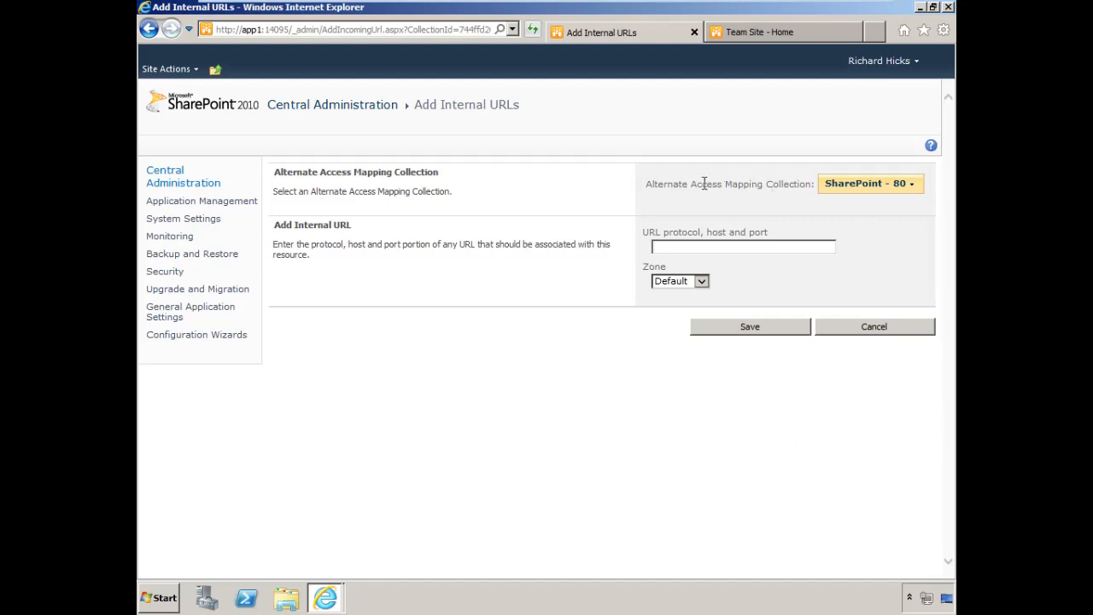
mouse_move(897, 195)
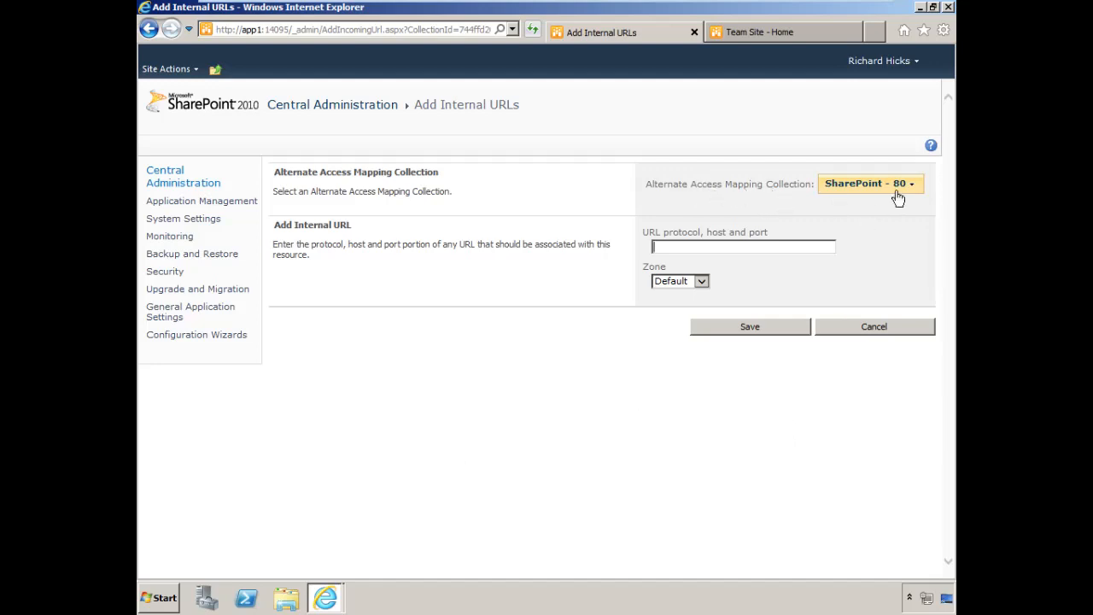
mouse_move(646, 256)
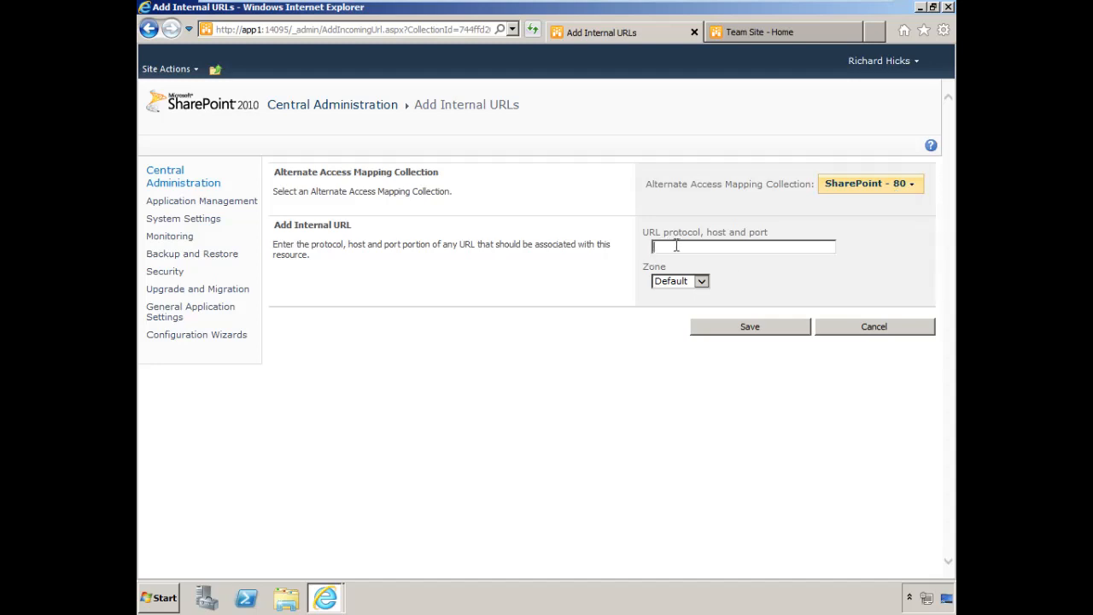
type("htt")
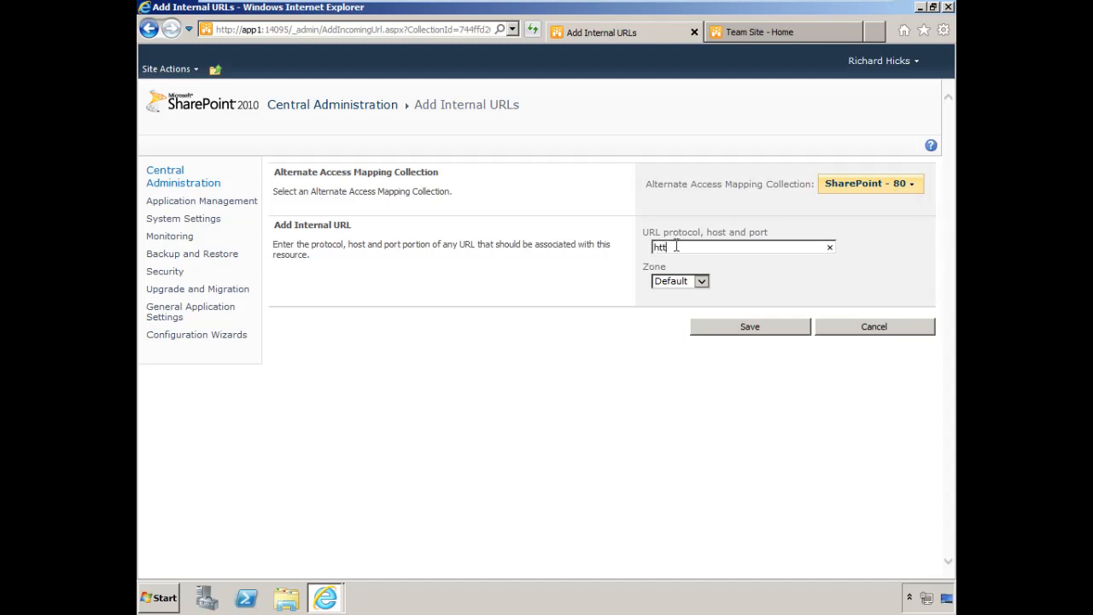
type("p://")
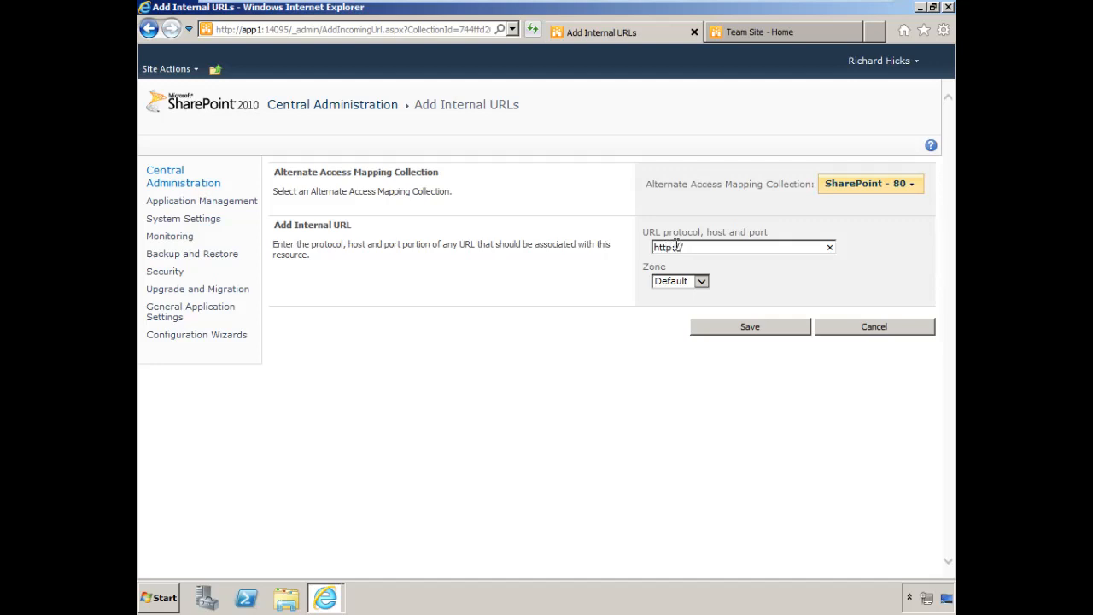
type("sharepoint.vintagesurf.com")
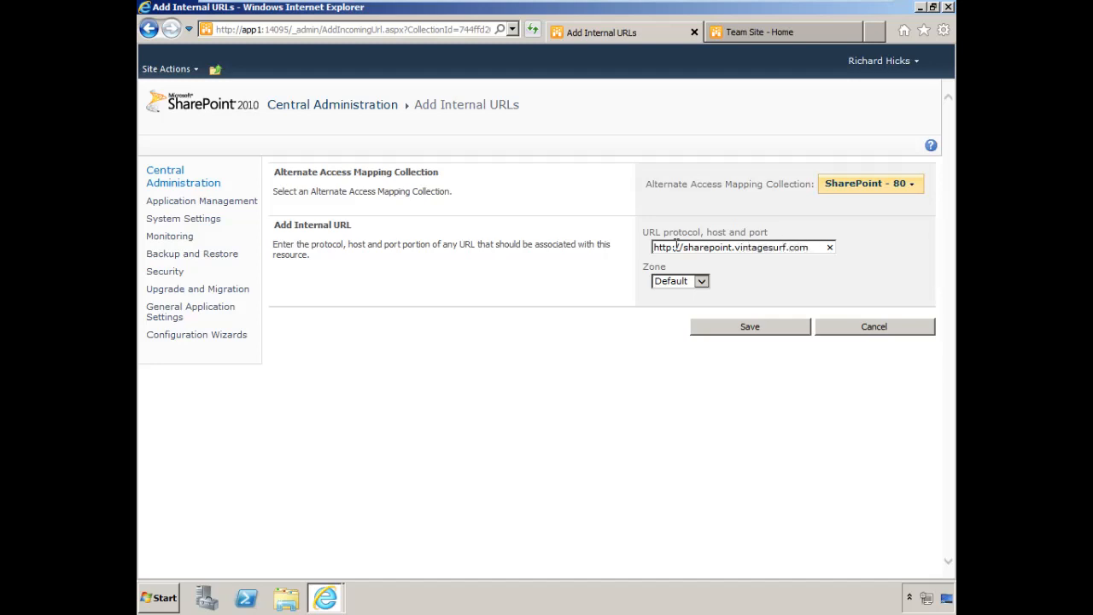
left_click(701, 281)
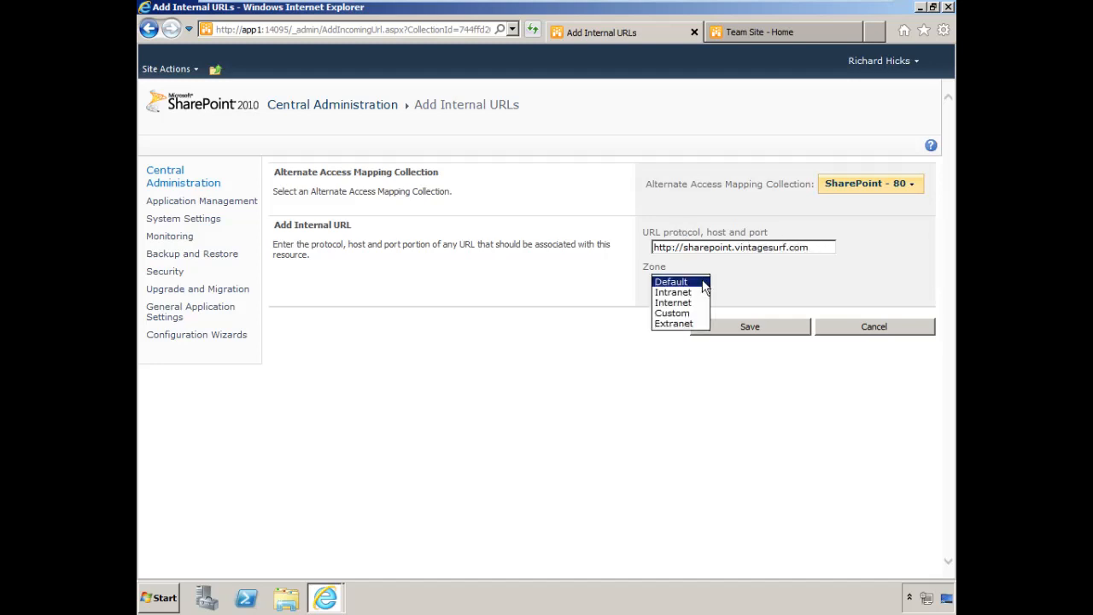
mouse_move(672, 302)
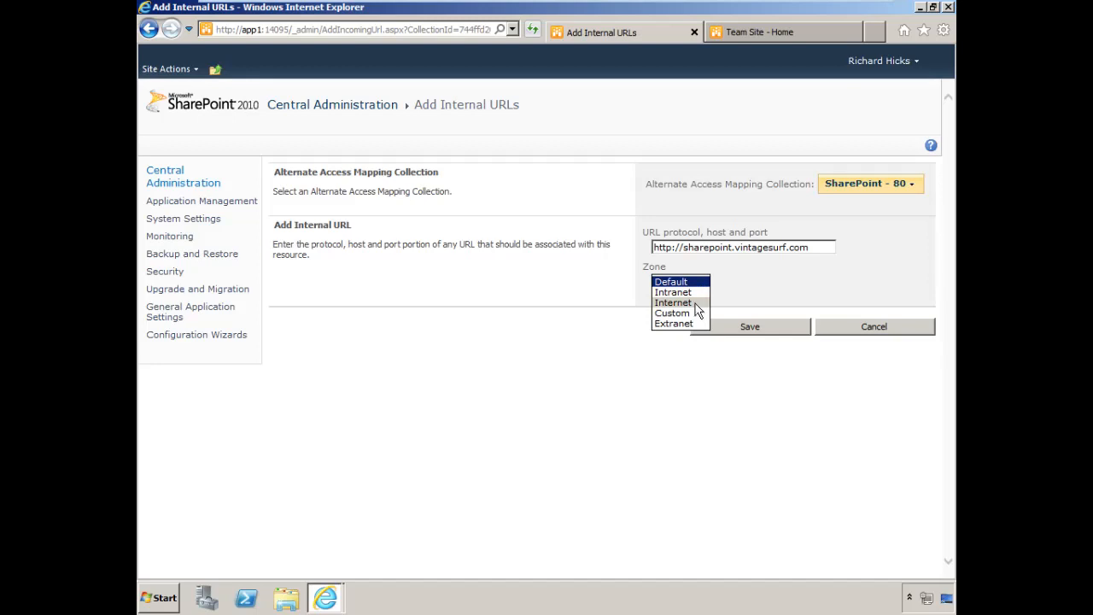
left_click(672, 302)
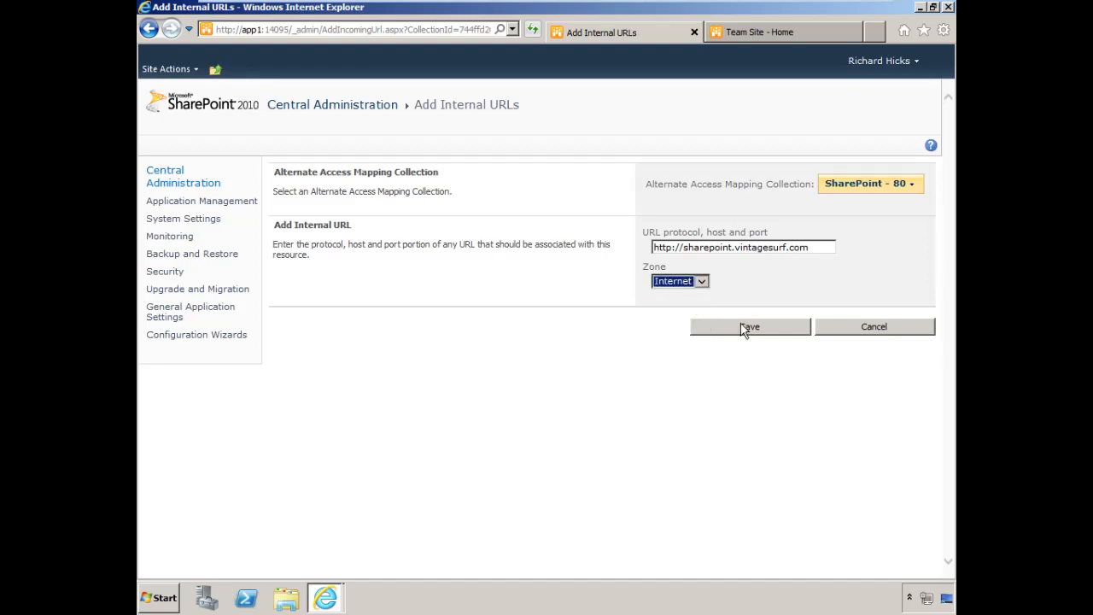
left_click(748, 326)
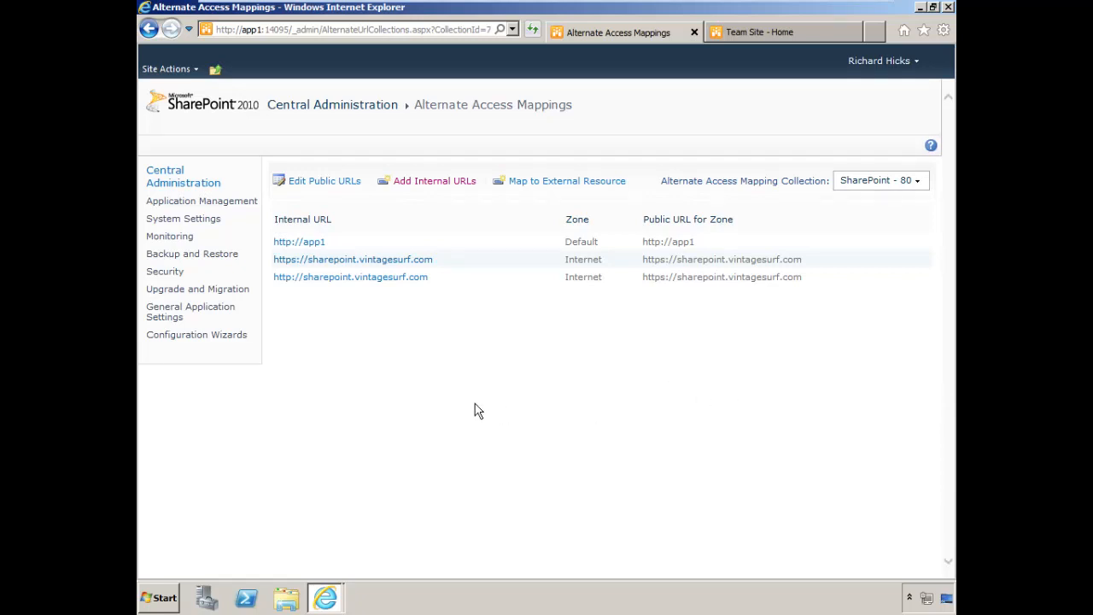
mouse_move(350, 338)
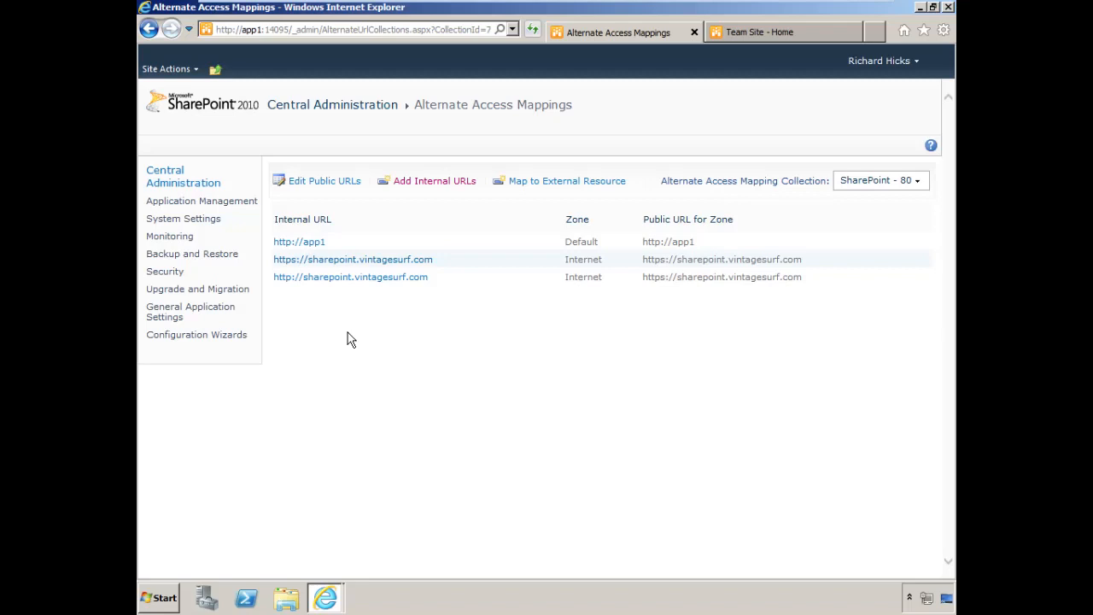
mouse_move(353, 370)
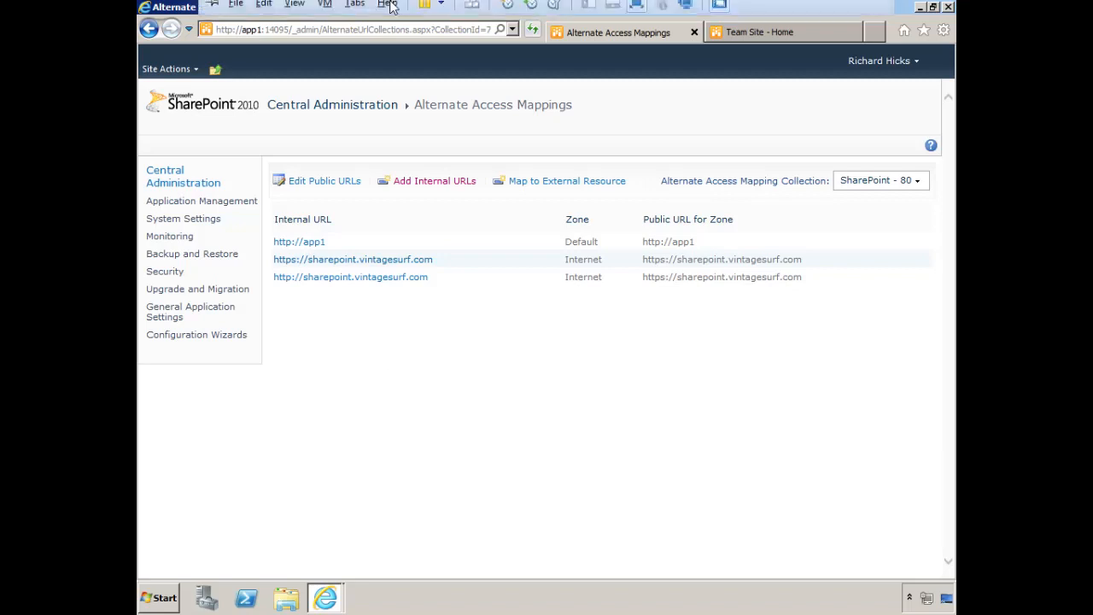
Switch to the UAG server session showing the Portal trunk in Forefront UAG Management.
left_click(325, 597)
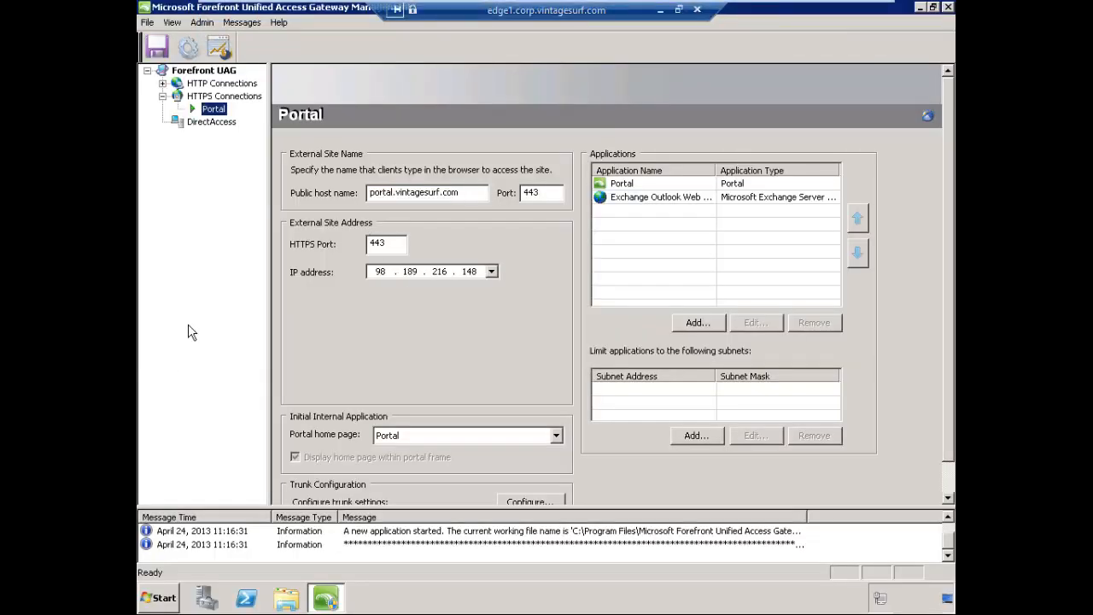
mouse_move(228, 309)
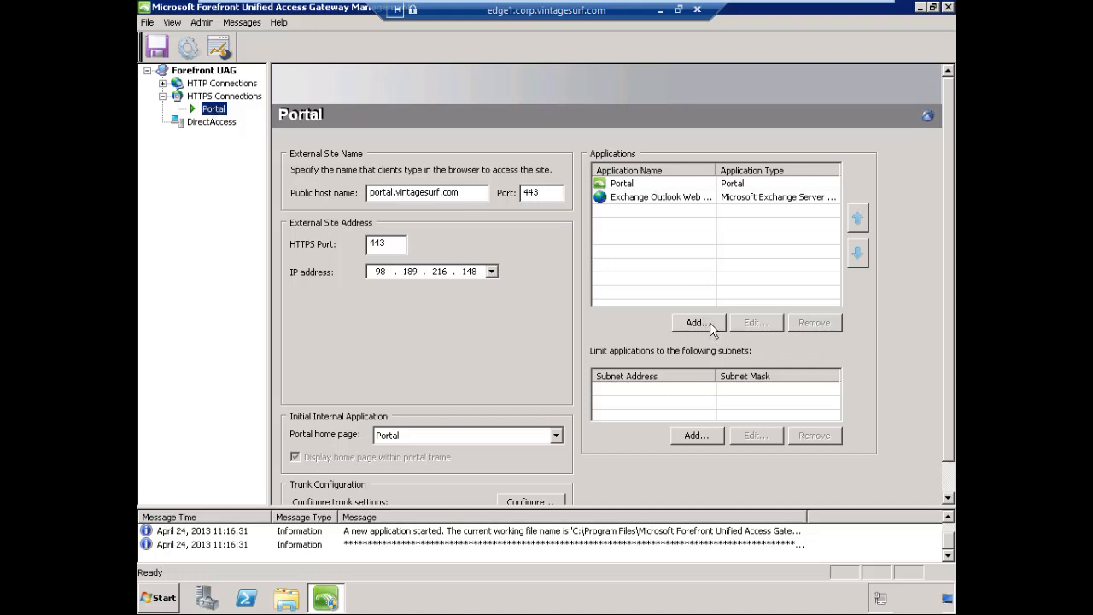
Launch the Add Application Wizard from the Portal trunk's Applications section.
left_click(697, 322)
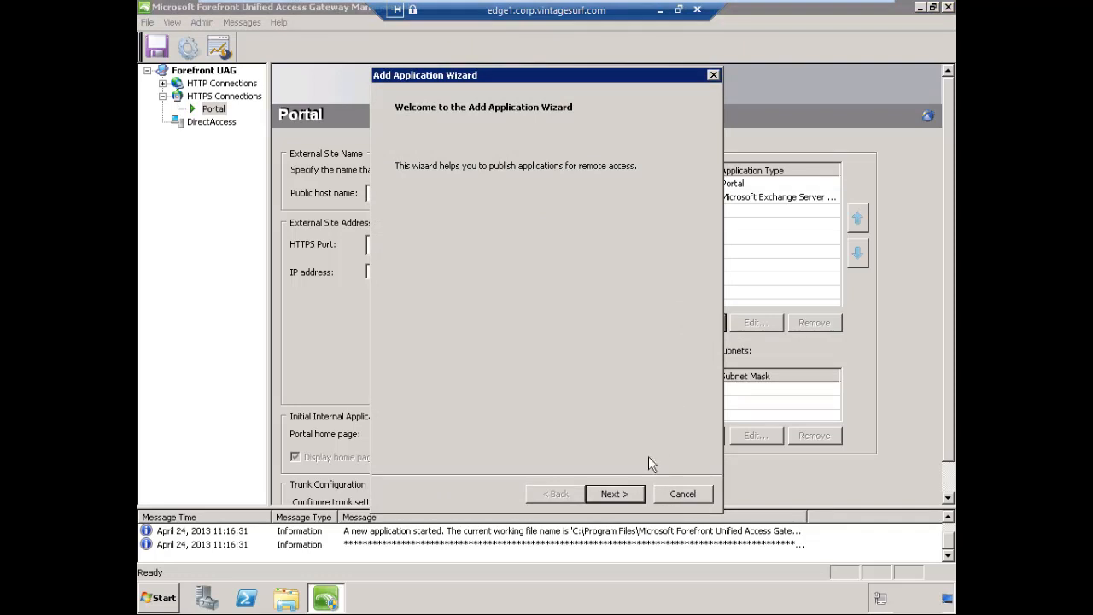
Choose Web > Microsoft SharePoint Server 2010 as the application to publish.
left_click(614, 494)
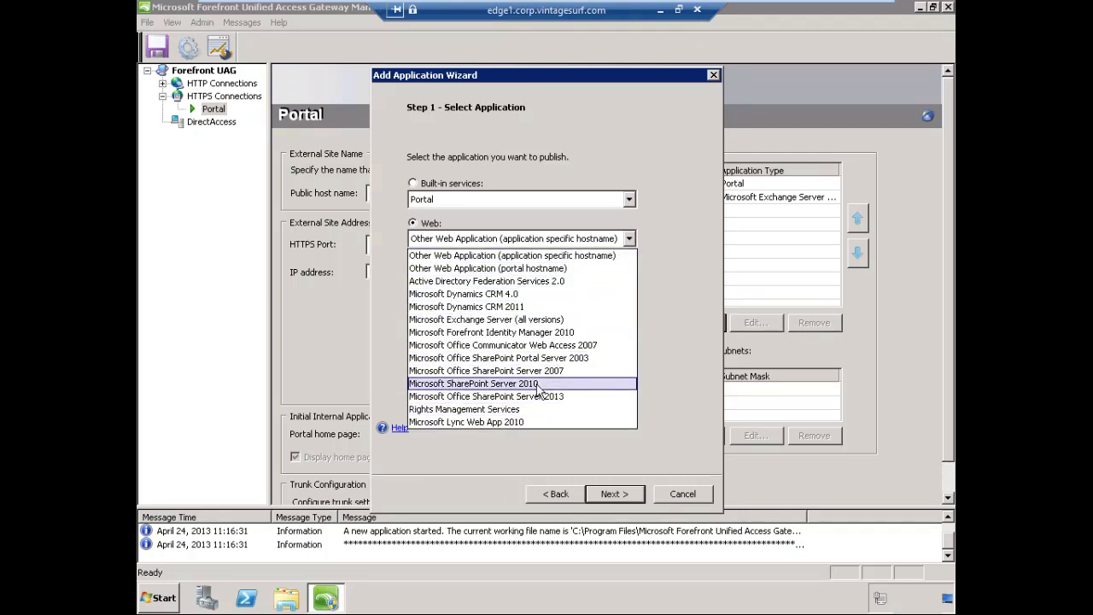
left_click(473, 382)
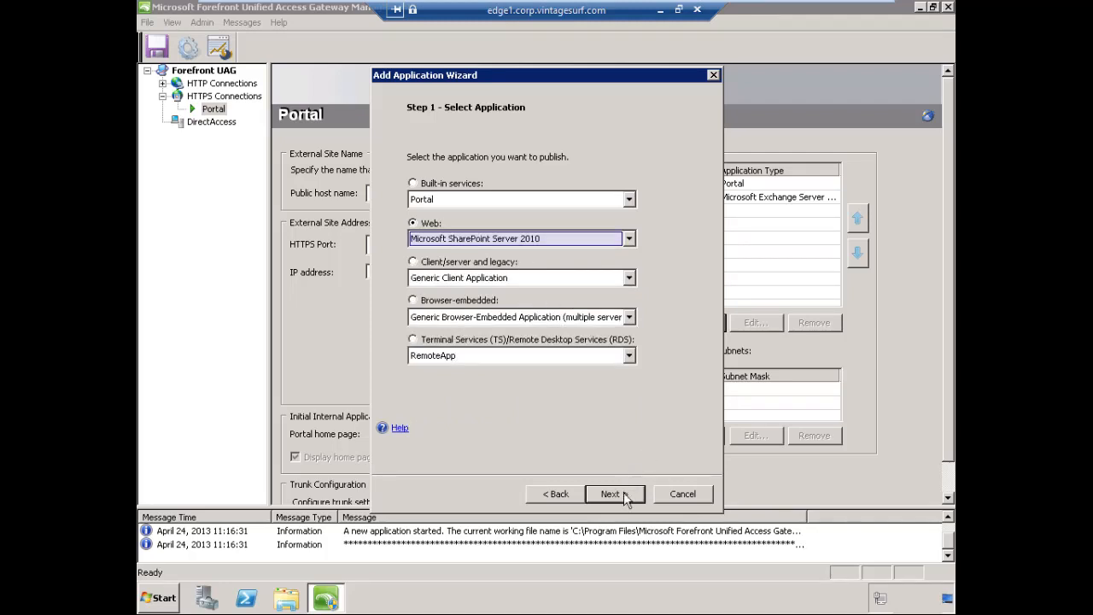
left_click(610, 494)
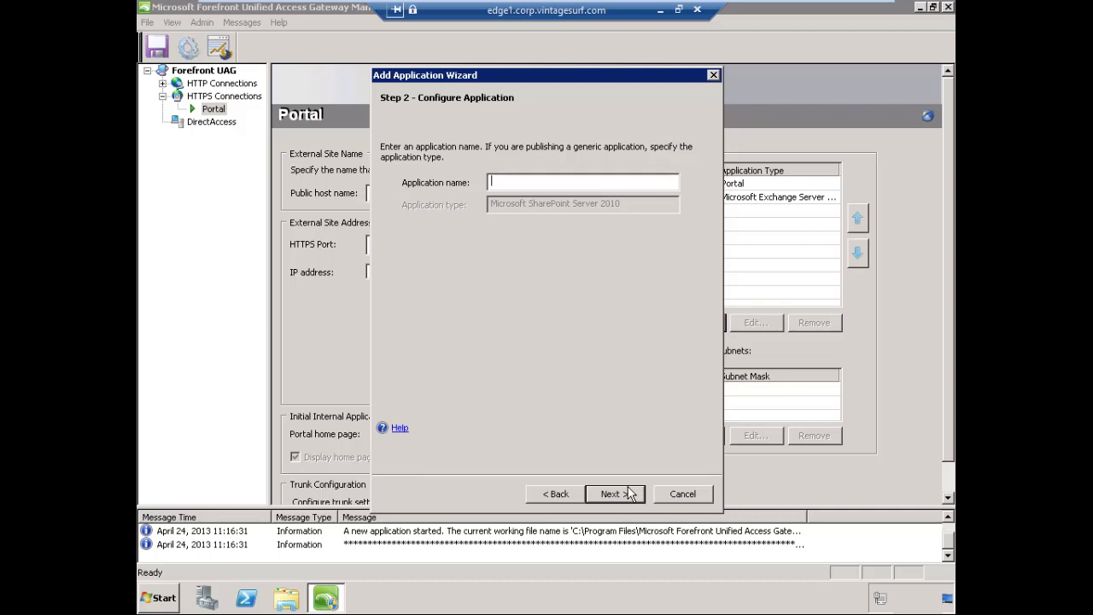
Name the application 'SharePoint 2010' and continue to endpoint policies.
type("SharePoint")
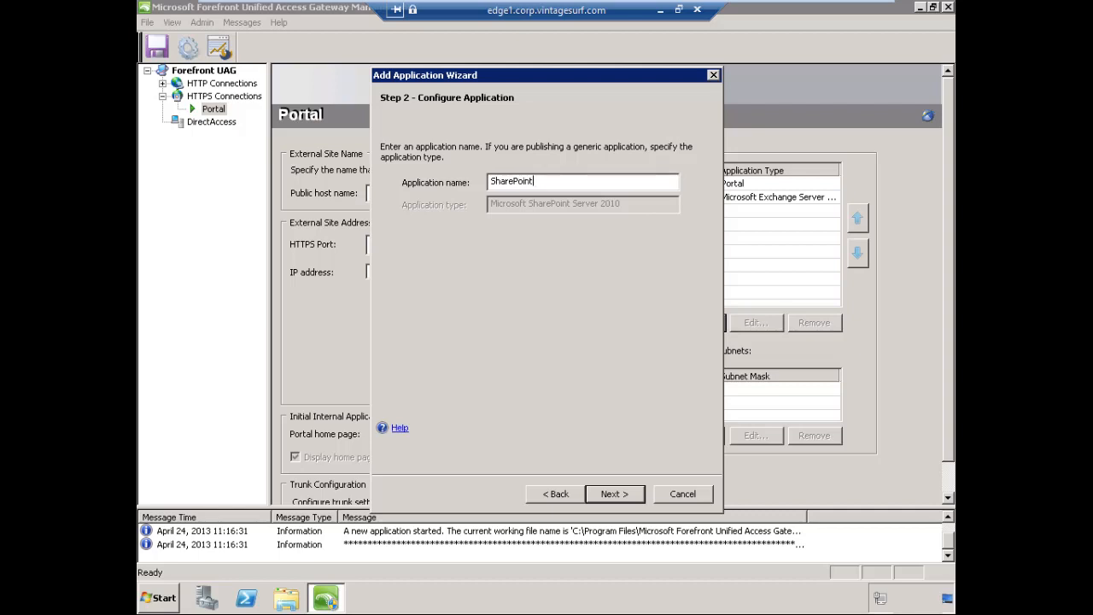
type("2010")
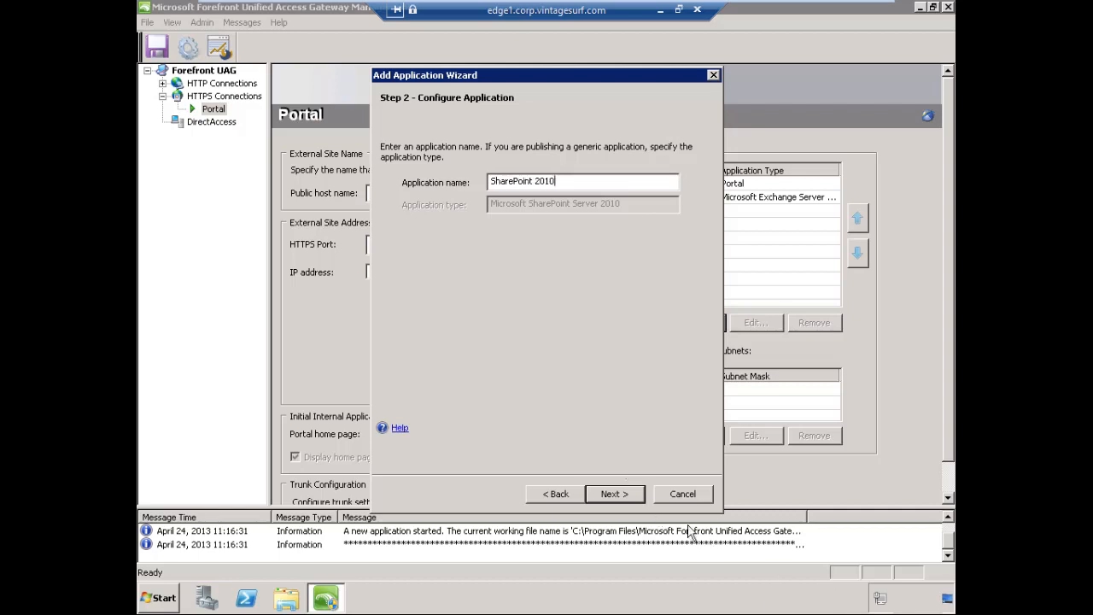
left_click(614, 493)
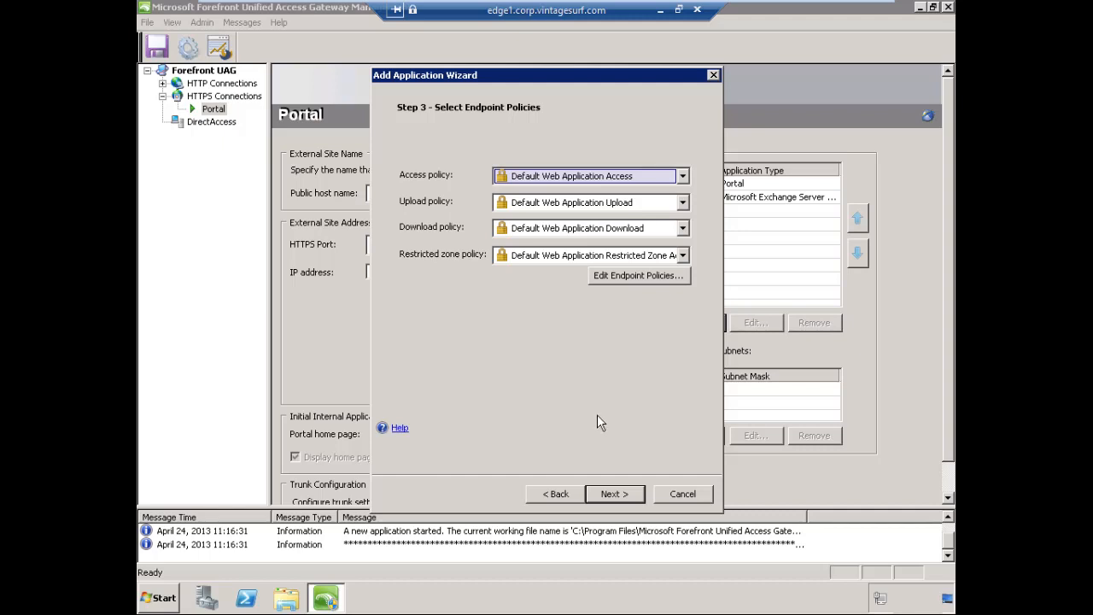
Keep the default endpoint policies and the single application server deployment option.
left_click(614, 494)
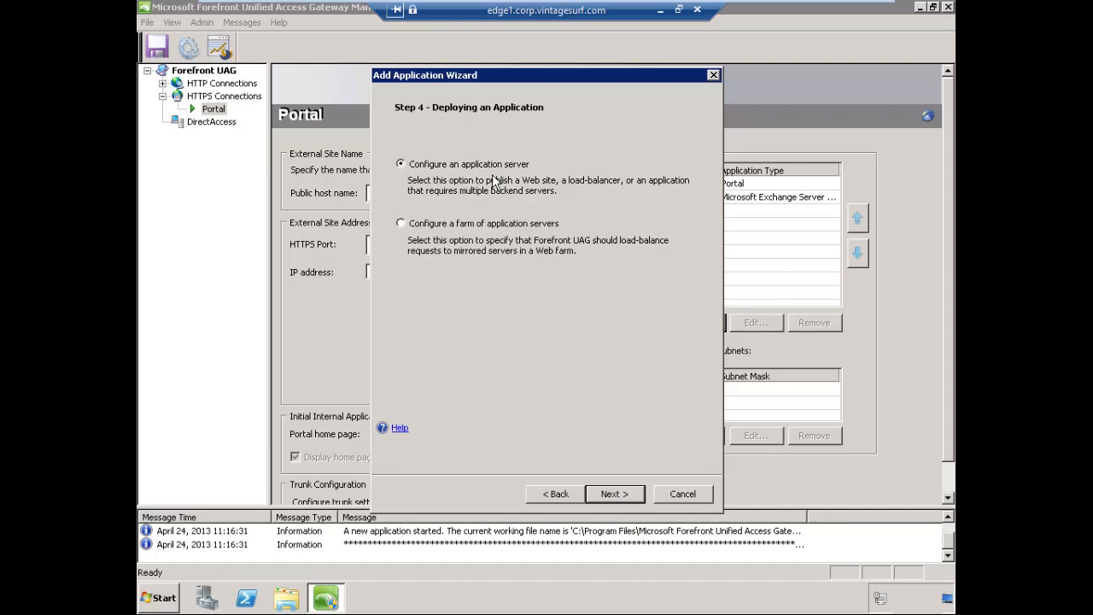
left_click(613, 494)
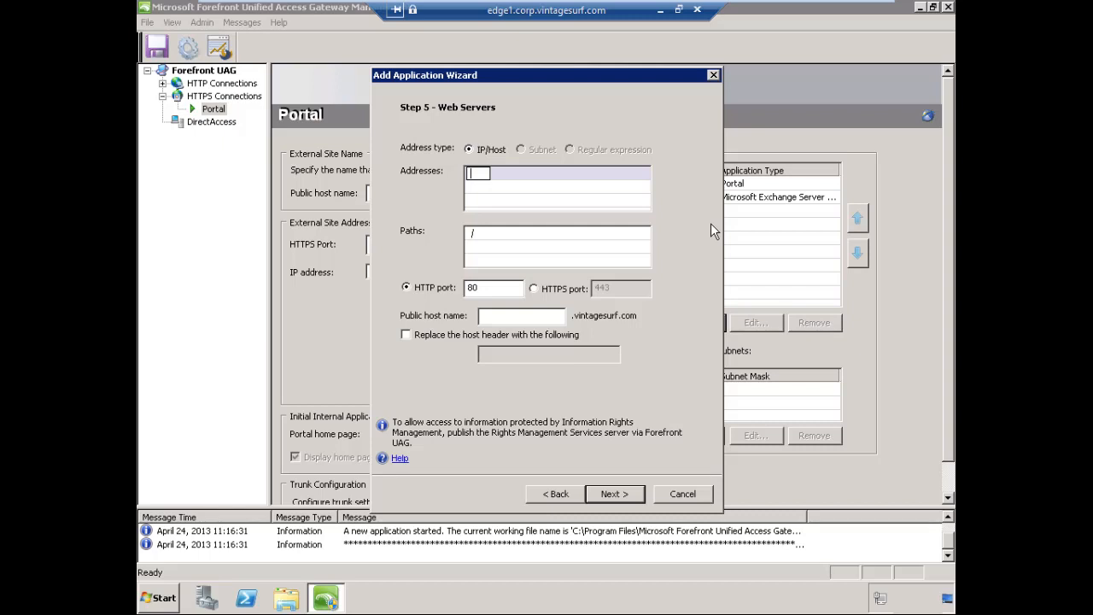
Set the web server address to app1 and the public host name to sharepoint.vintagesurf.com.
type("app1")
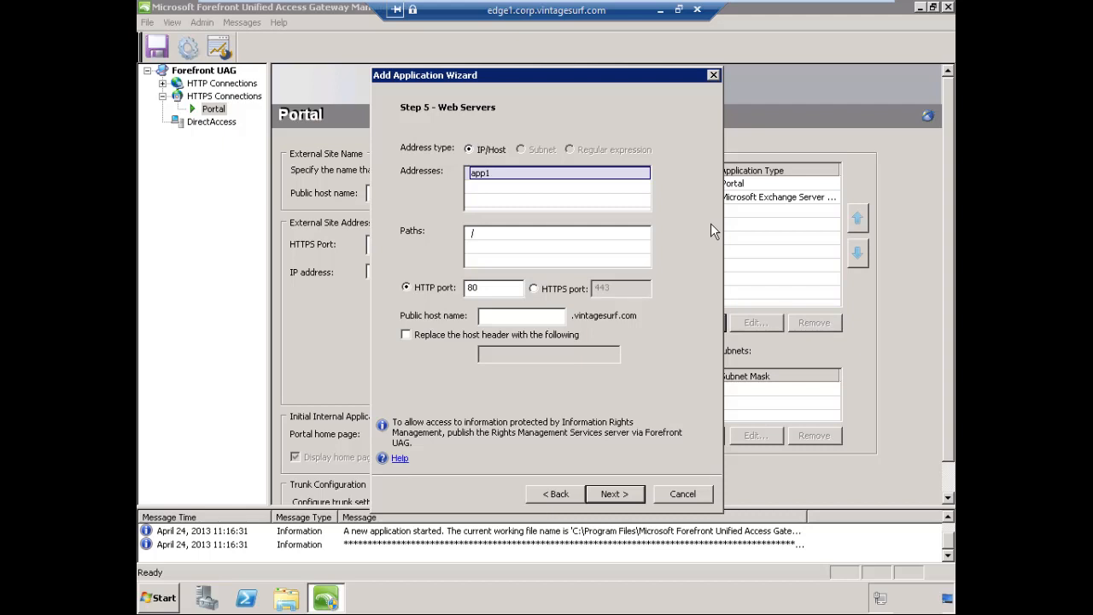
mouse_move(499, 178)
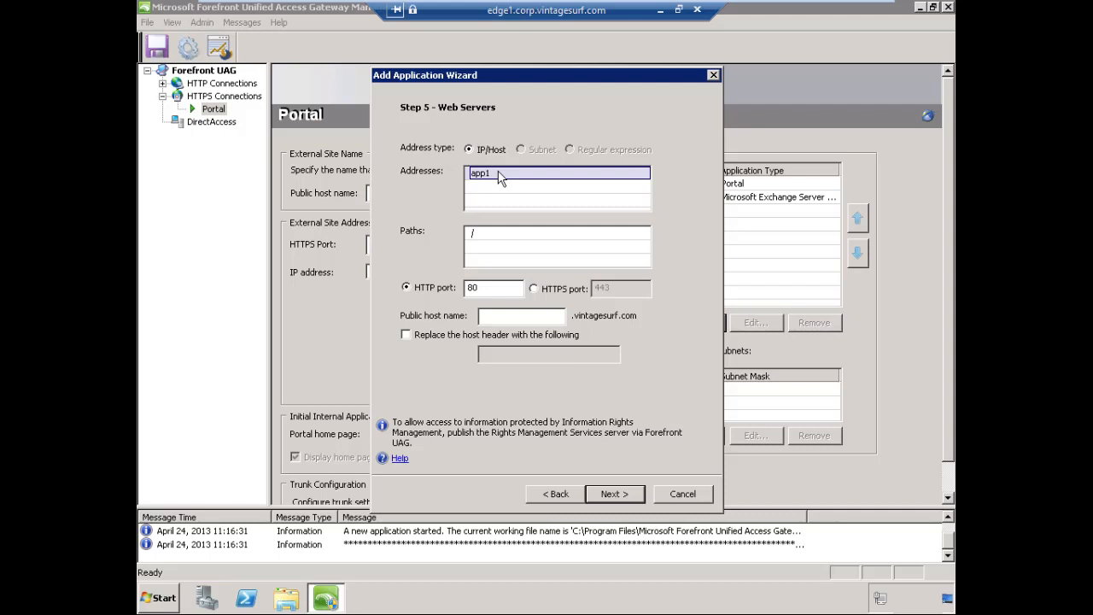
left_click(521, 315)
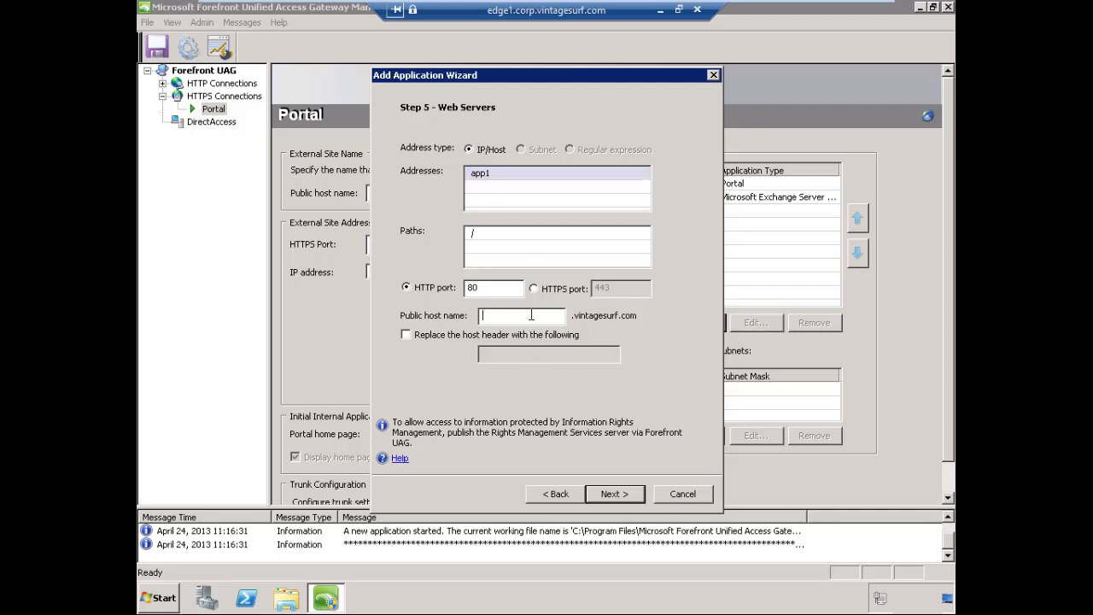
mouse_move(585, 374)
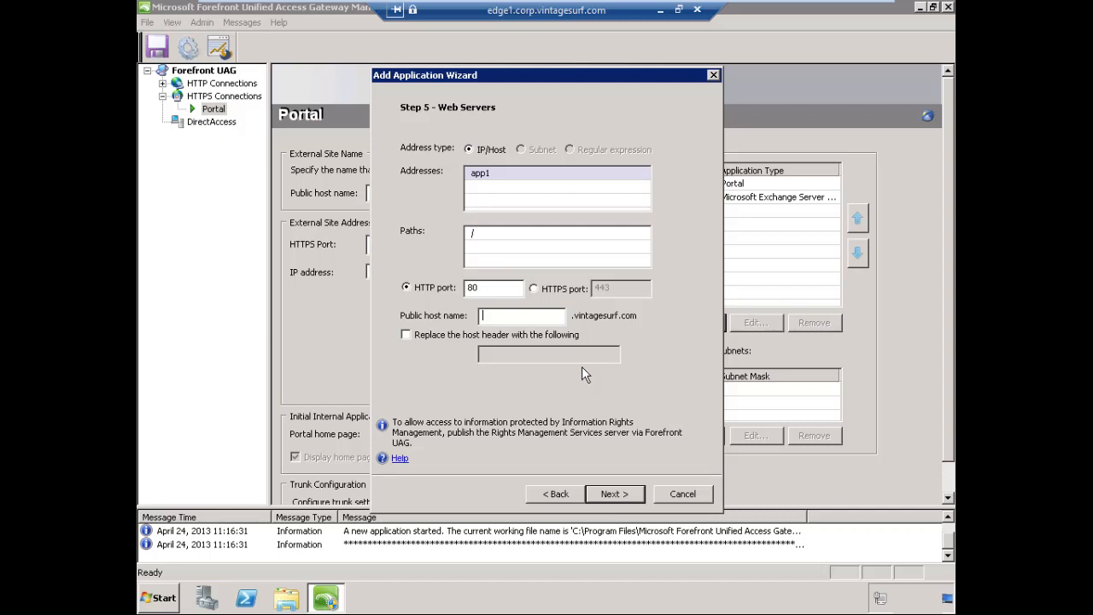
type("sharepoint")
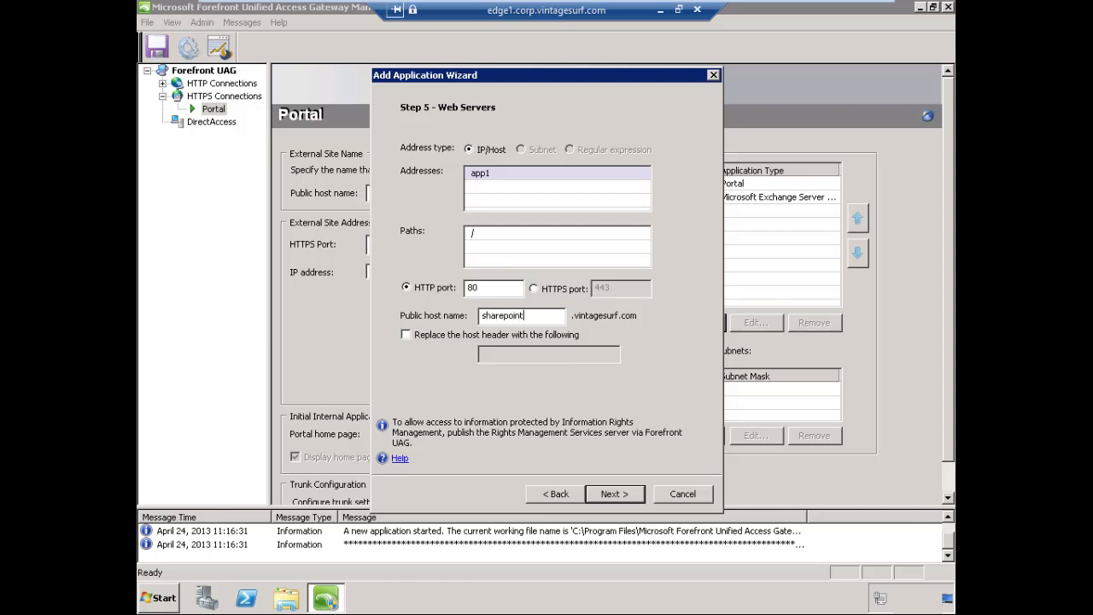
mouse_move(624, 328)
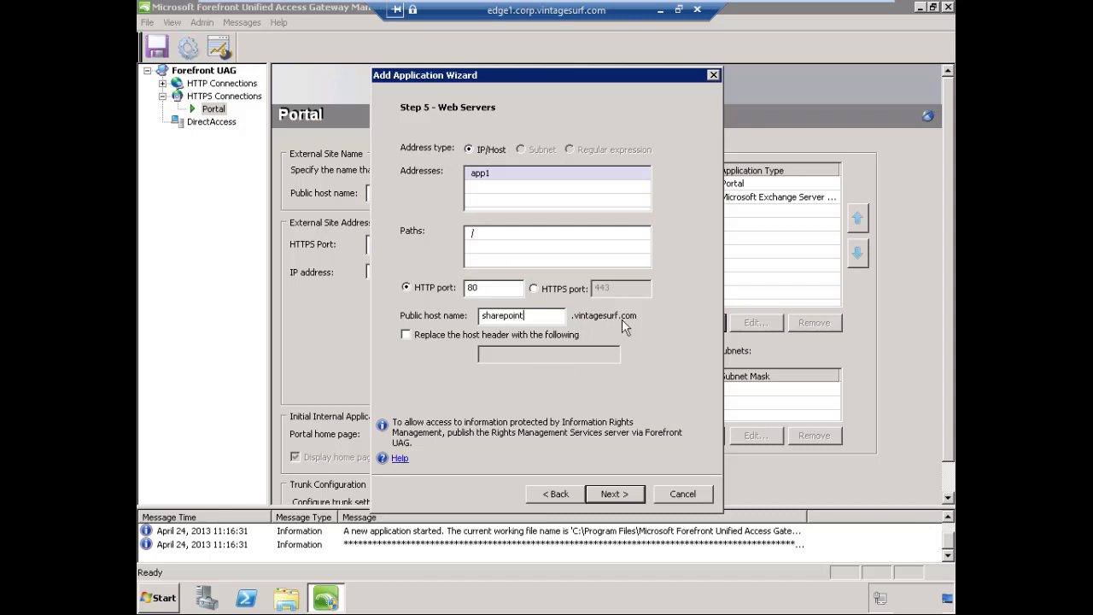
mouse_move(640, 333)
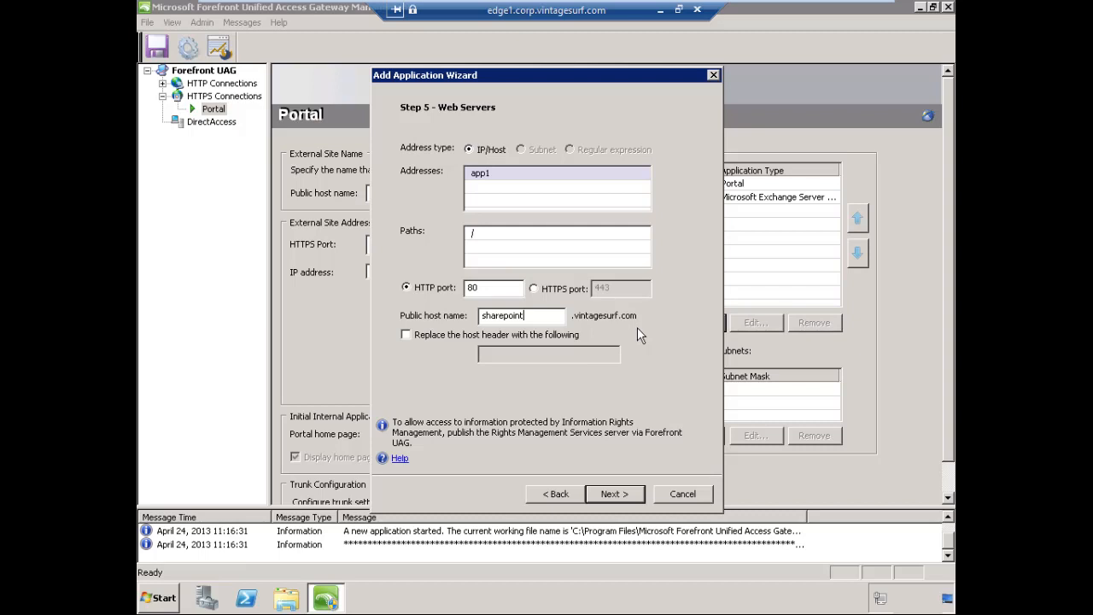
mouse_move(598, 449)
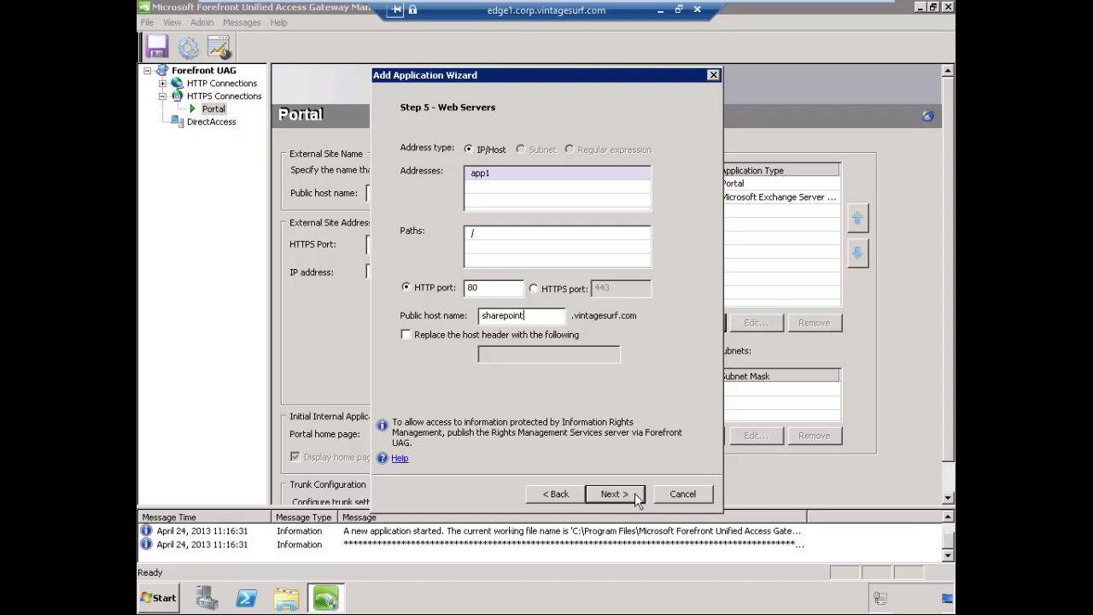
Use Active Directory as the authentication server and accept the single sign-on settings.
left_click(614, 493)
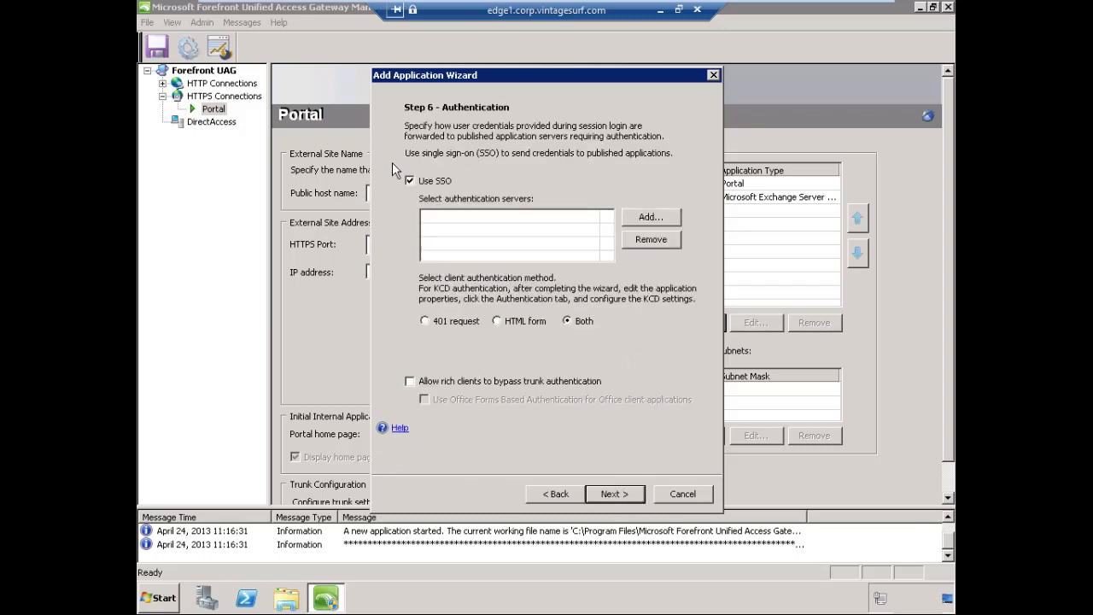
left_click(649, 216)
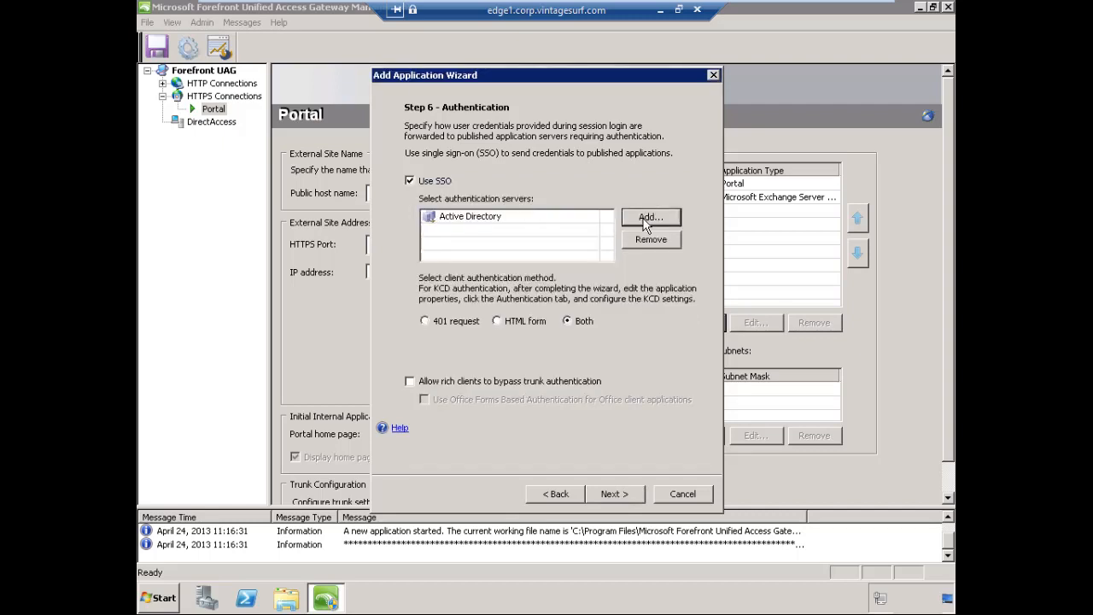
mouse_move(624, 323)
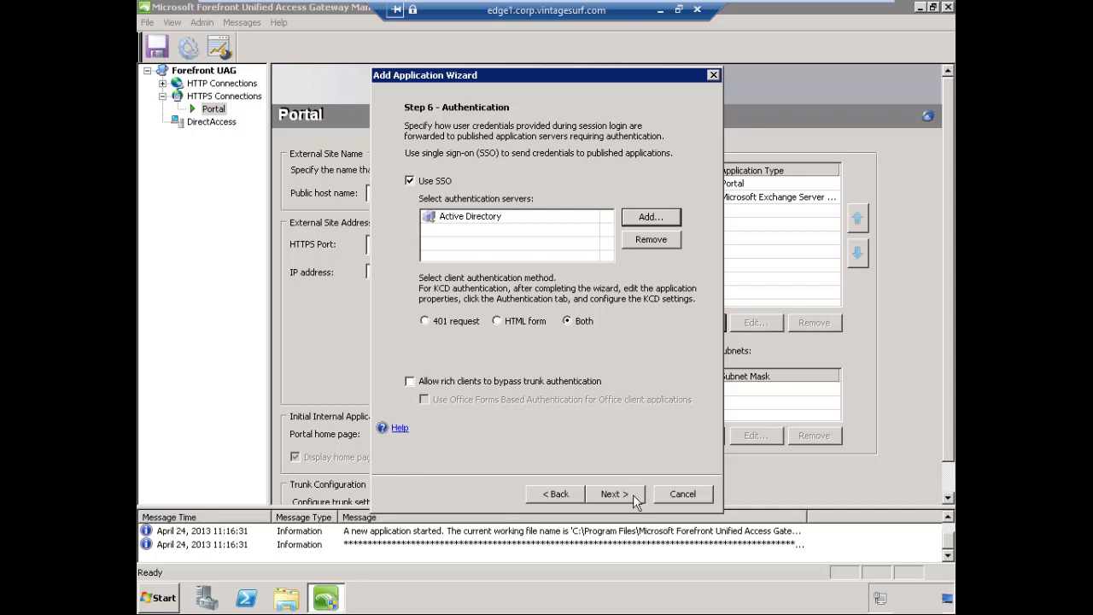
left_click(610, 493)
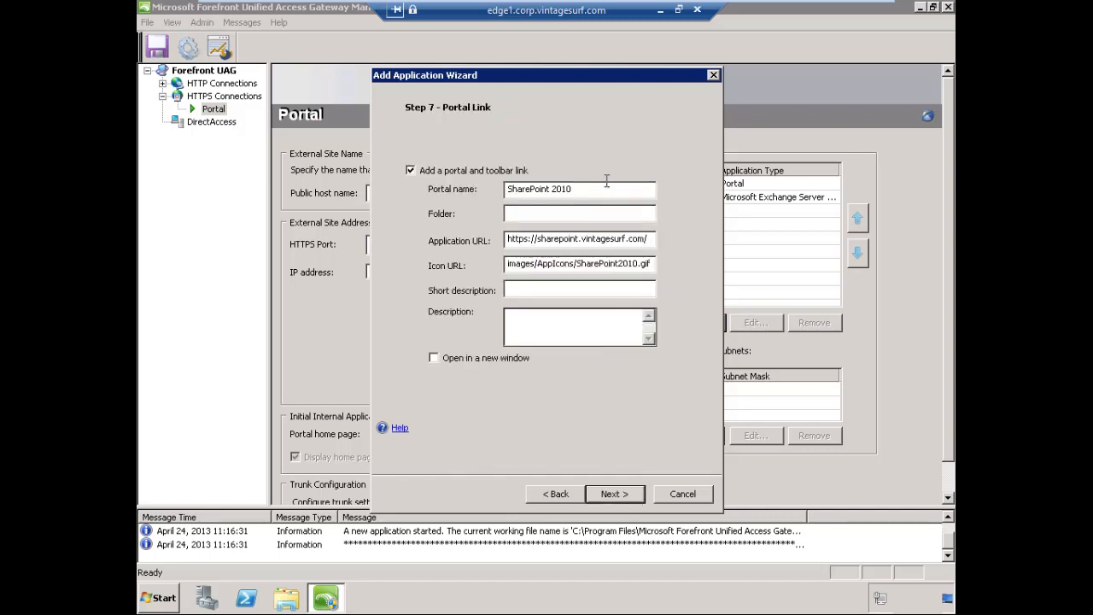
mouse_move(700, 247)
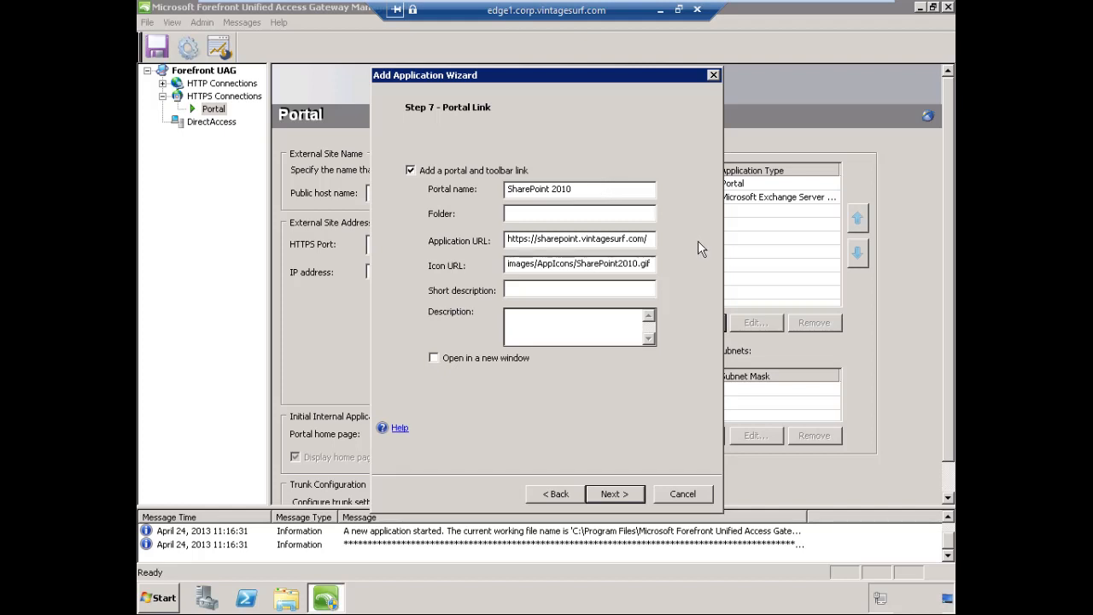
Accept the portal link settings and authorize all users, reaching the wizard's completion summary.
left_click(578, 212)
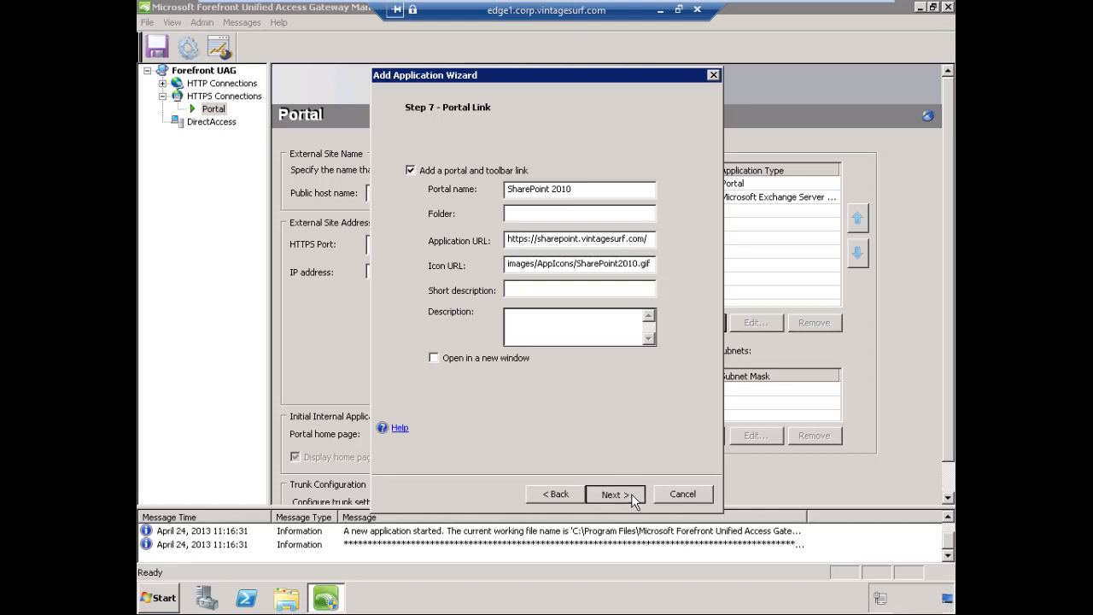
left_click(613, 493)
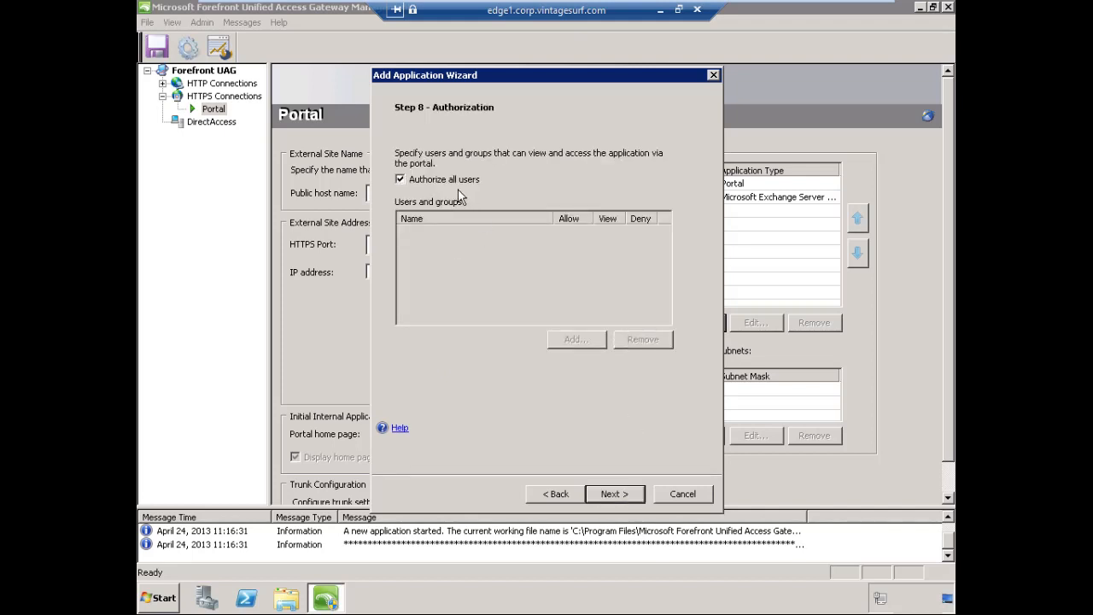
mouse_move(538, 189)
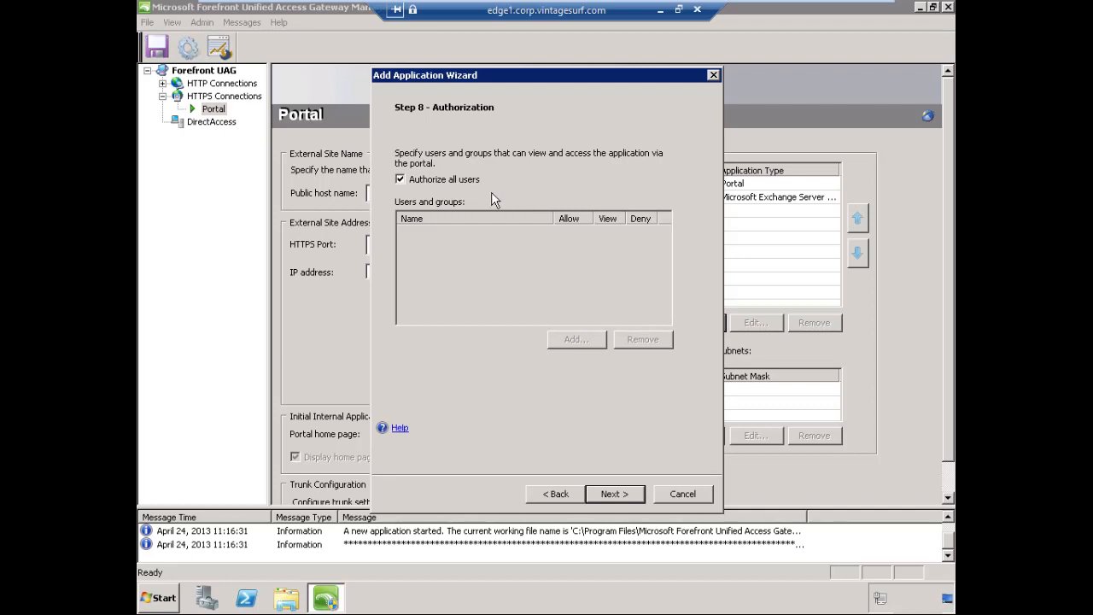
mouse_move(475, 189)
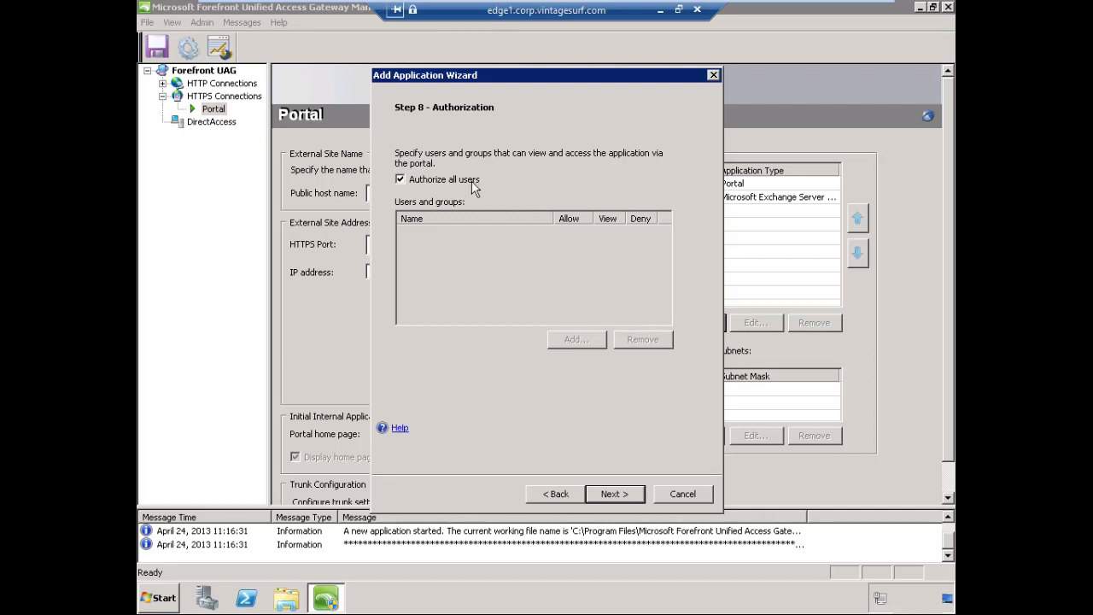
mouse_move(641, 506)
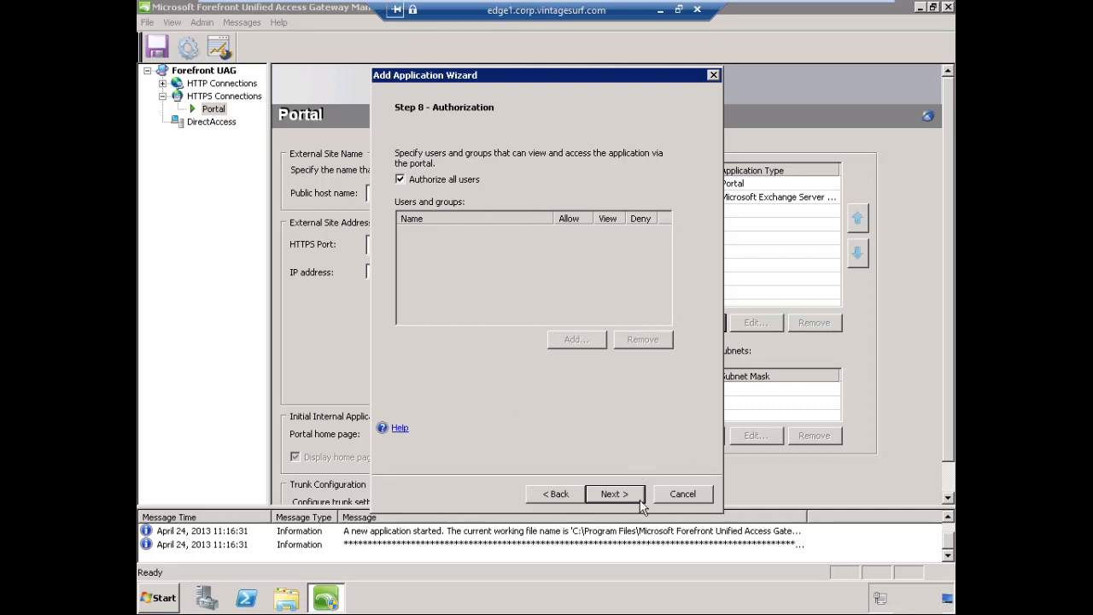
left_click(614, 493)
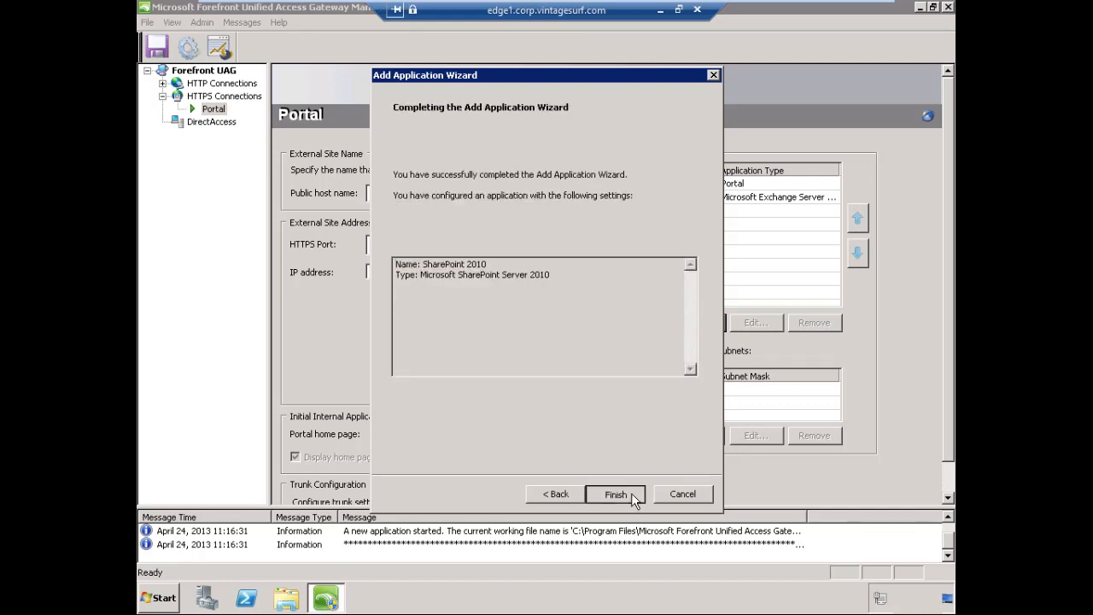
Finish adding SharePoint 2010, save the portal configuration and activate it with a backup.
left_click(615, 493)
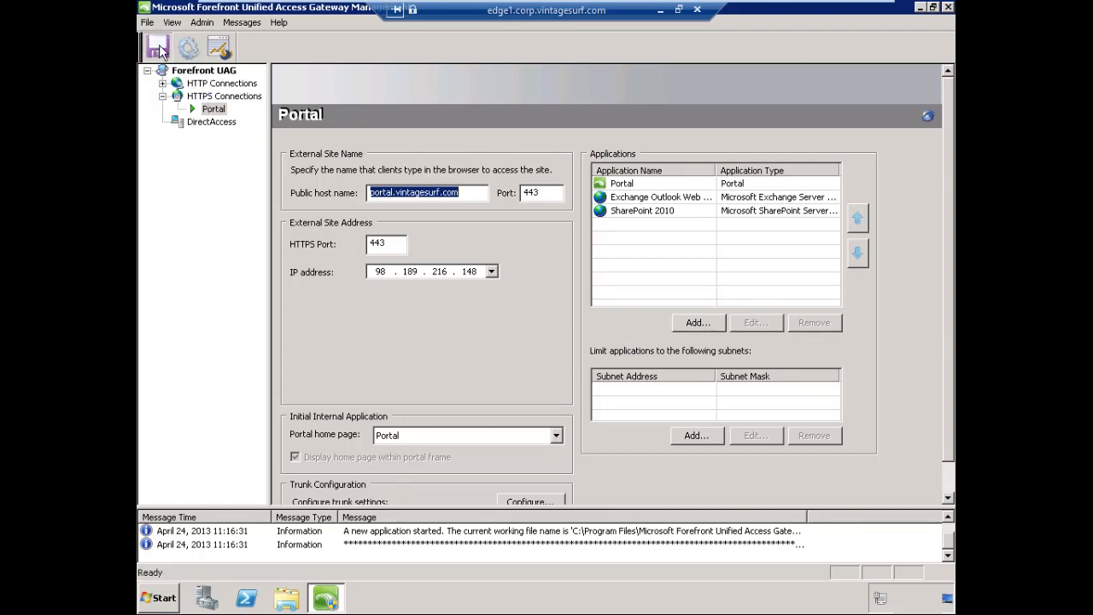
left_click(156, 47)
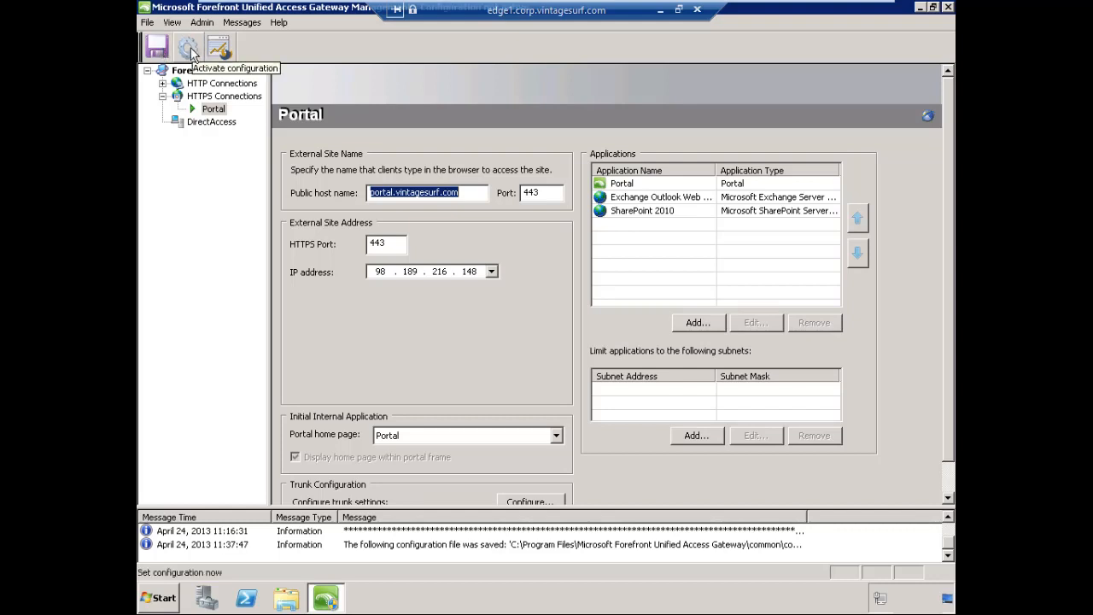
left_click(188, 47)
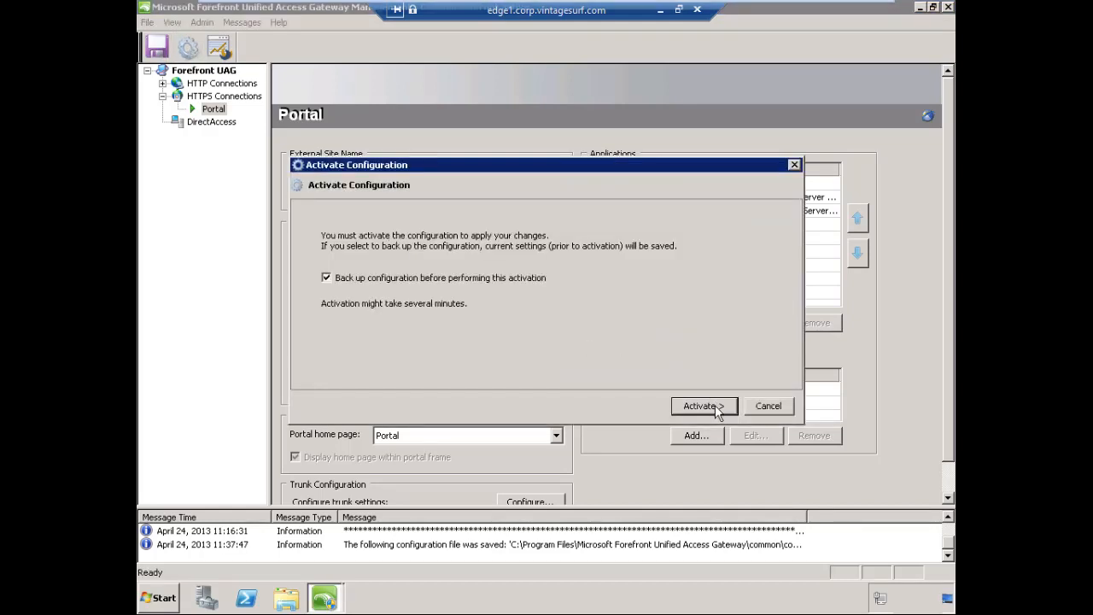
left_click(702, 406)
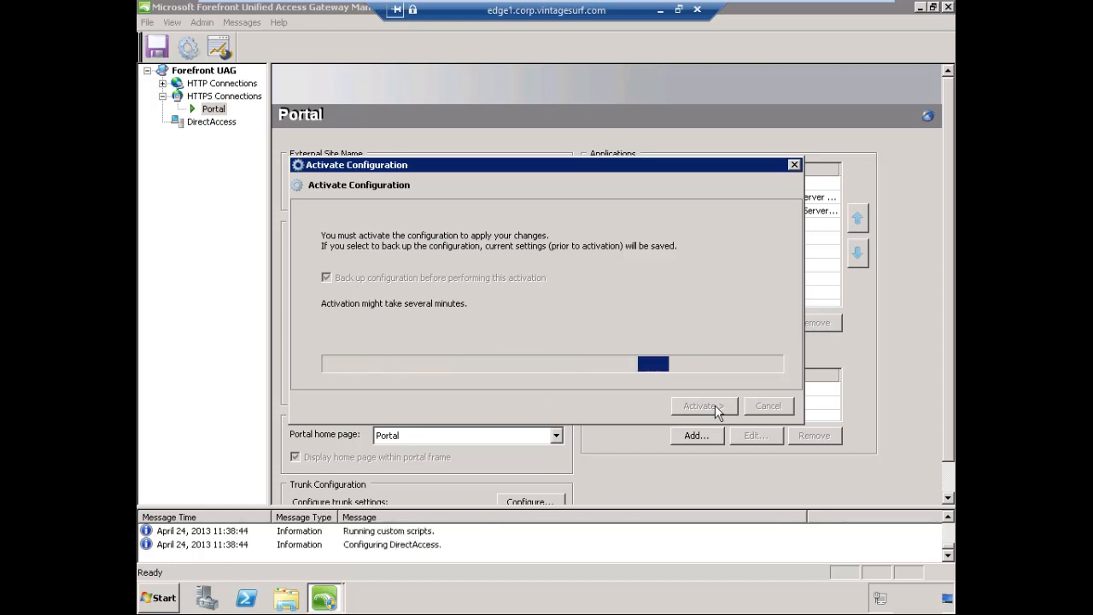
left_click(701, 405)
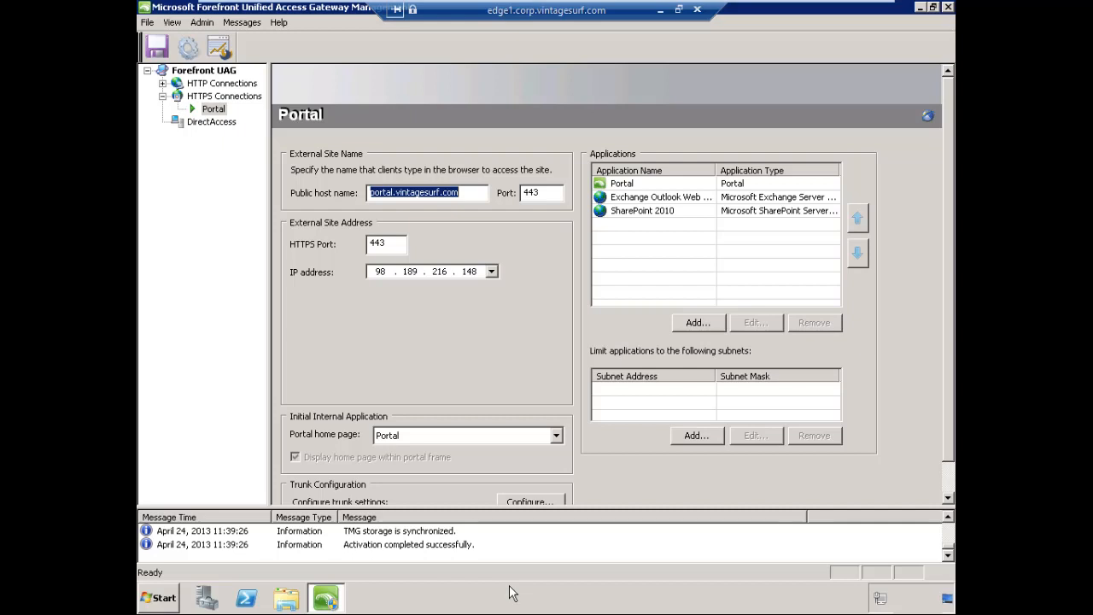
mouse_move(506, 555)
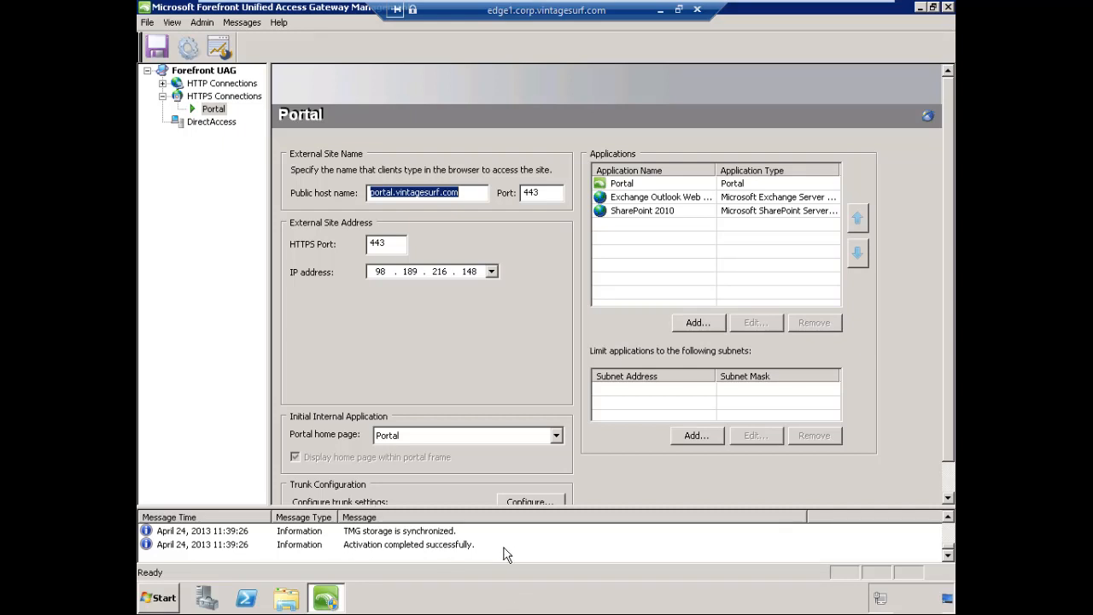
mouse_move(395, 611)
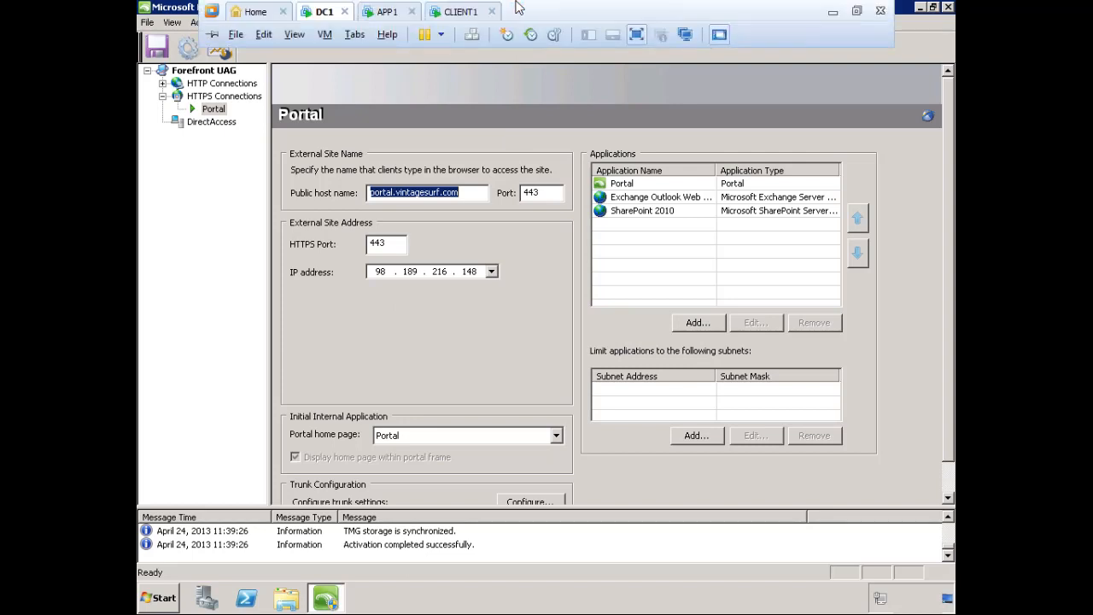
On CLIENT1, browse Internet Explorer to portal.vintagesurf.com.
left_click(461, 11)
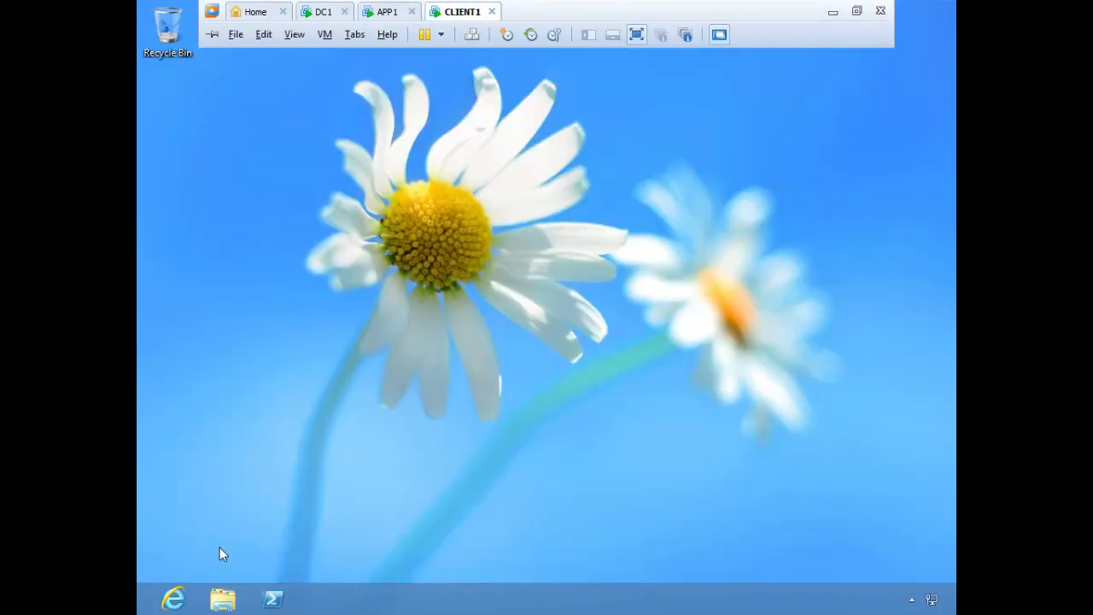
left_click(173, 599)
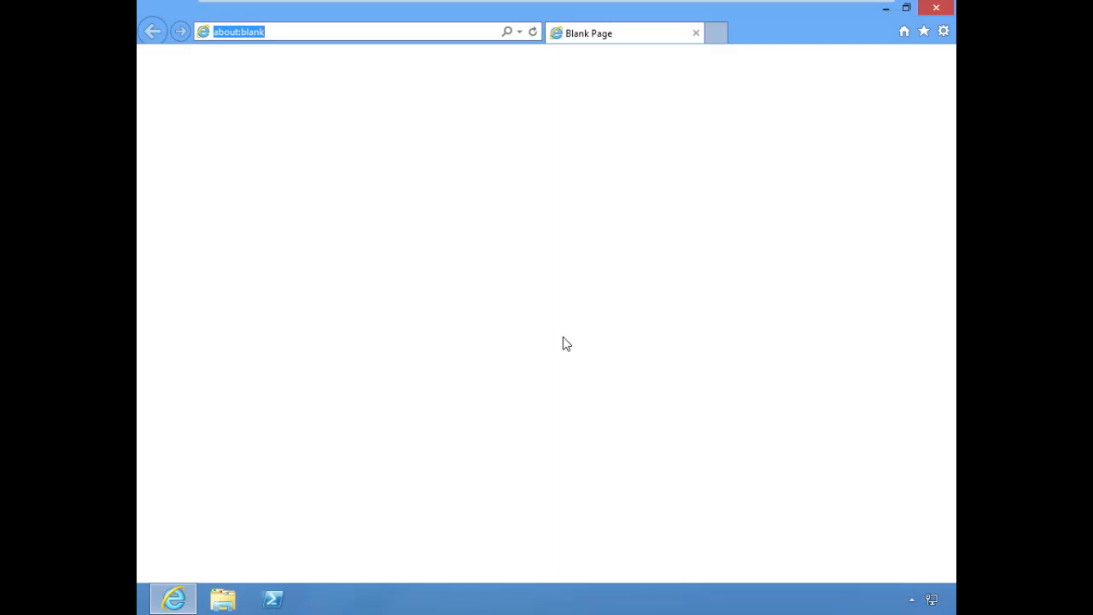
type("portal.vi")
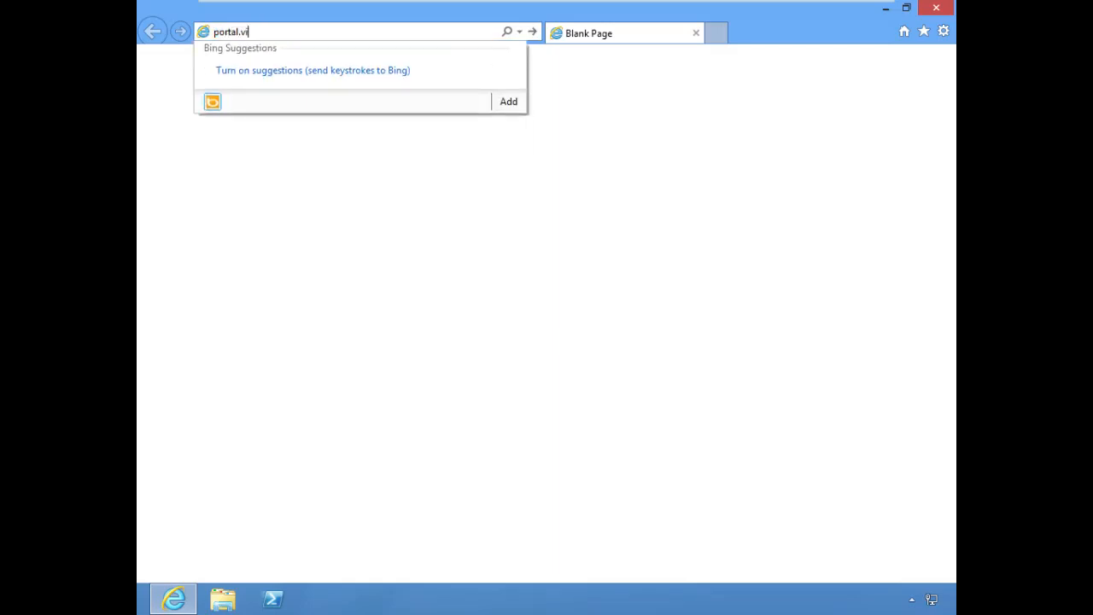
type("ntagesurf.com/uniquesig59a9a88a494e59dc1")
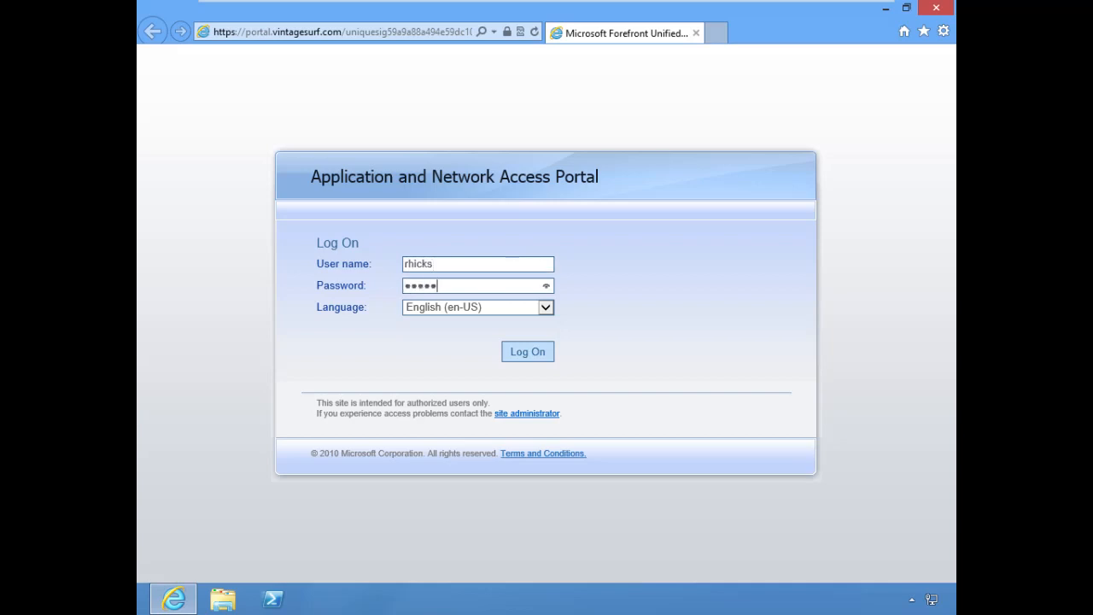
Log on to the access portal with the user's name and password.
type("password")
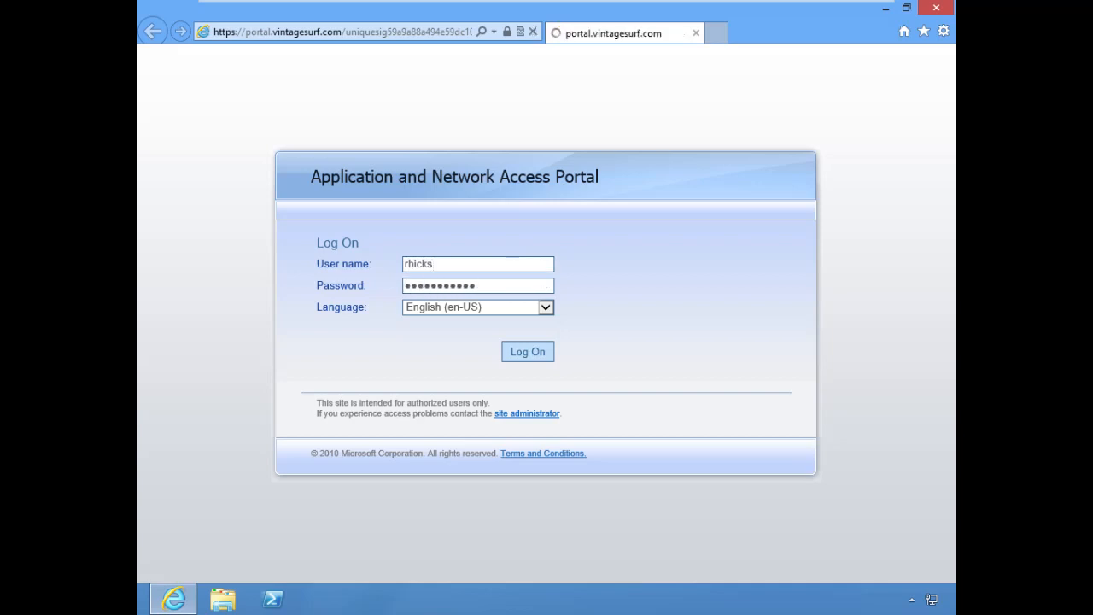
left_click(527, 351)
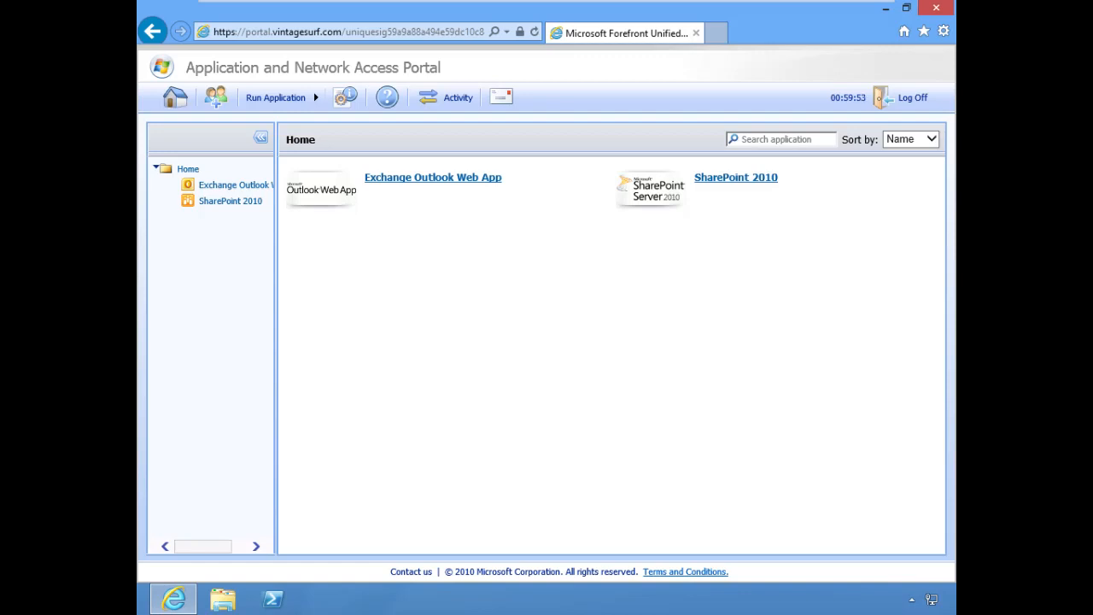
mouse_move(702, 264)
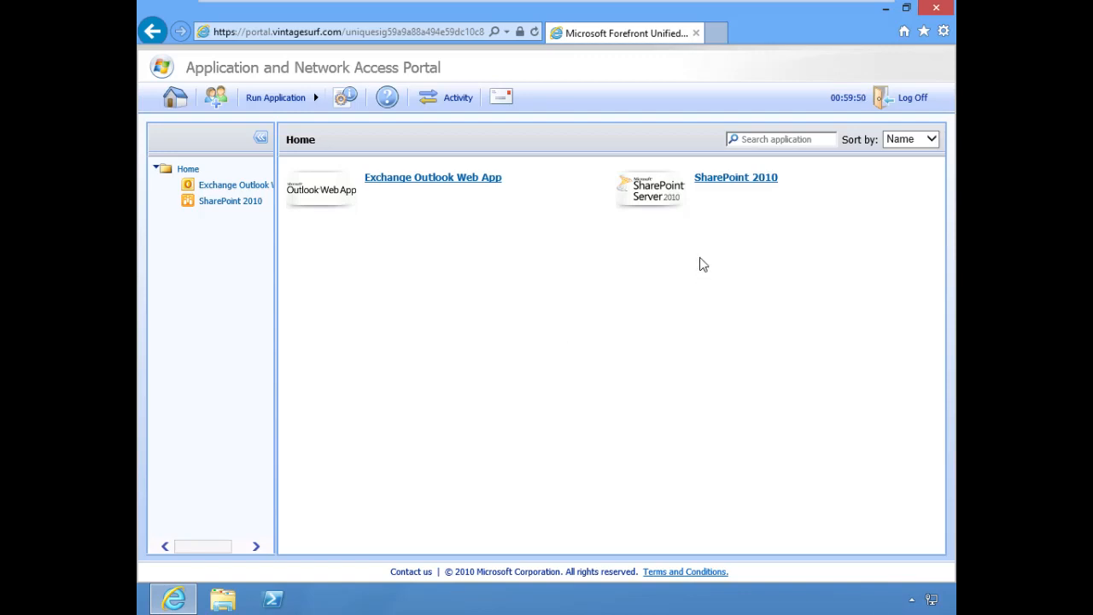
mouse_move(735, 177)
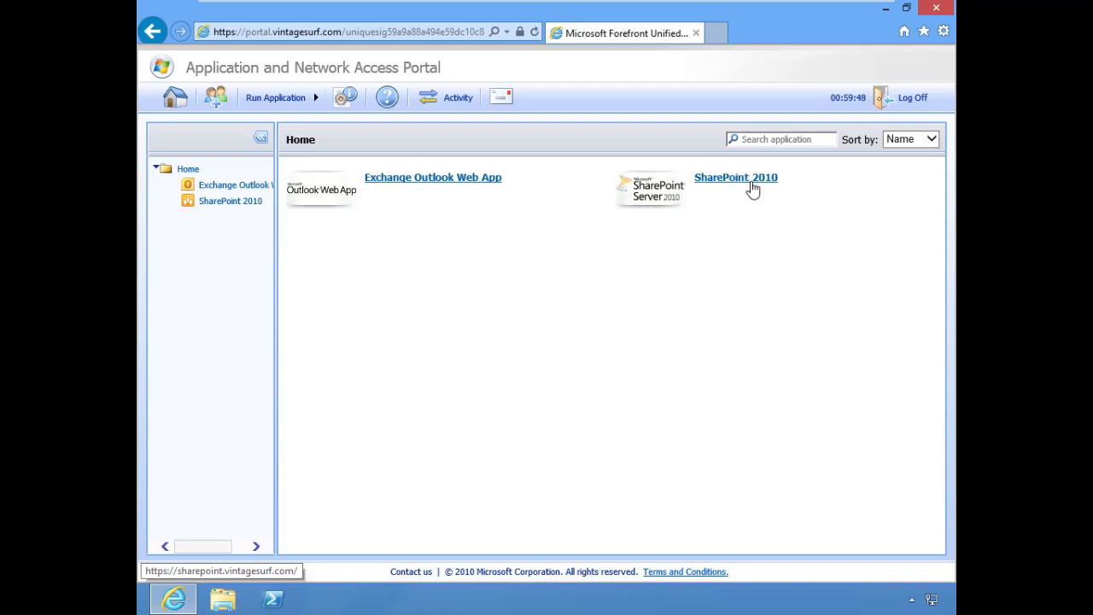
left_click(734, 178)
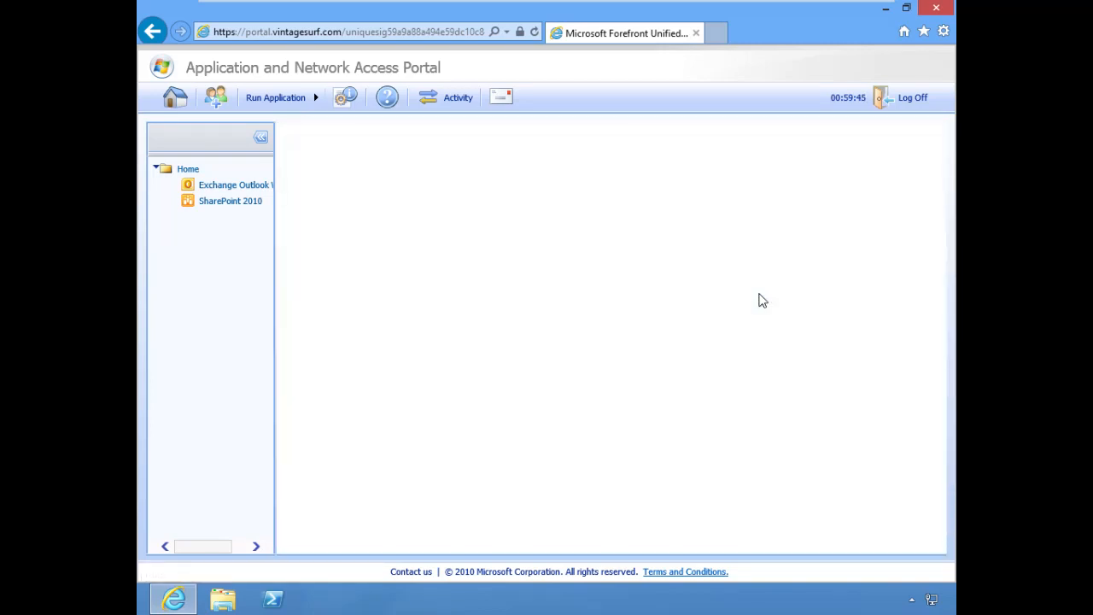
left_click(229, 201)
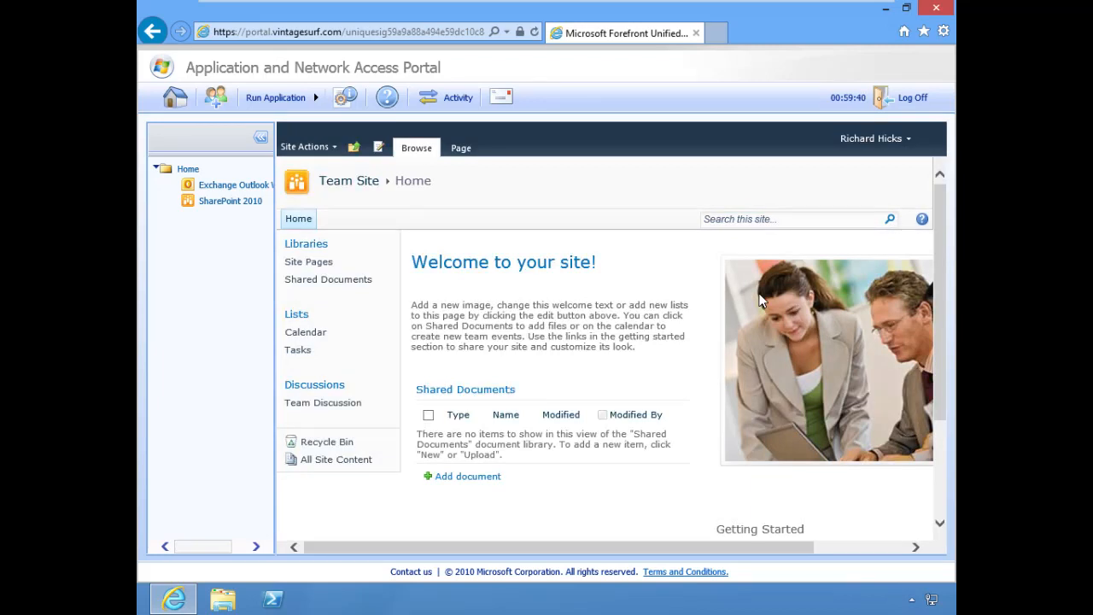
mouse_move(726, 283)
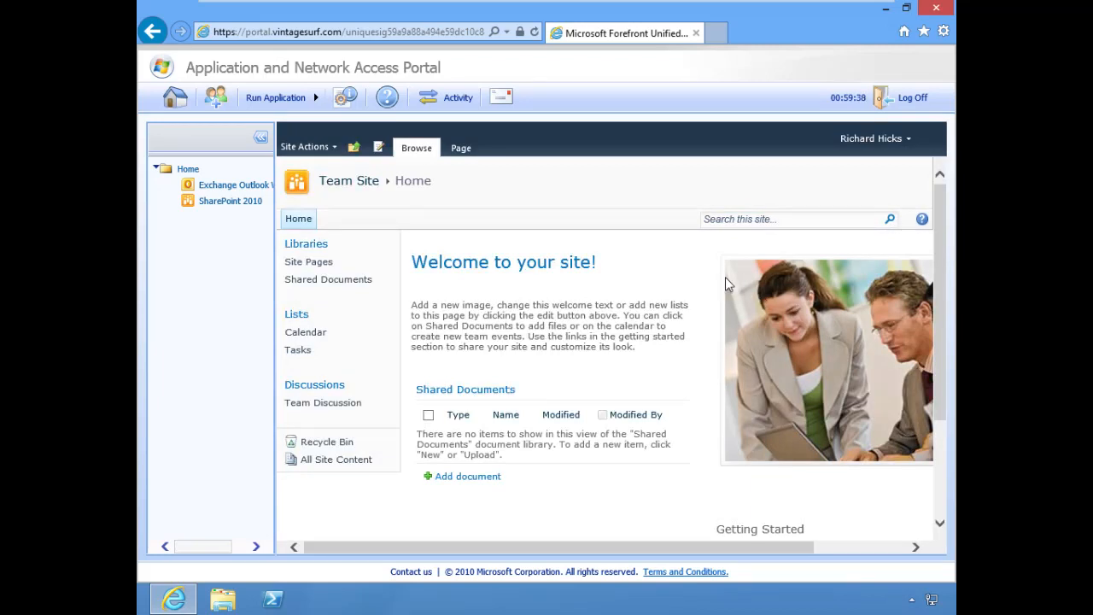
mouse_move(715, 190)
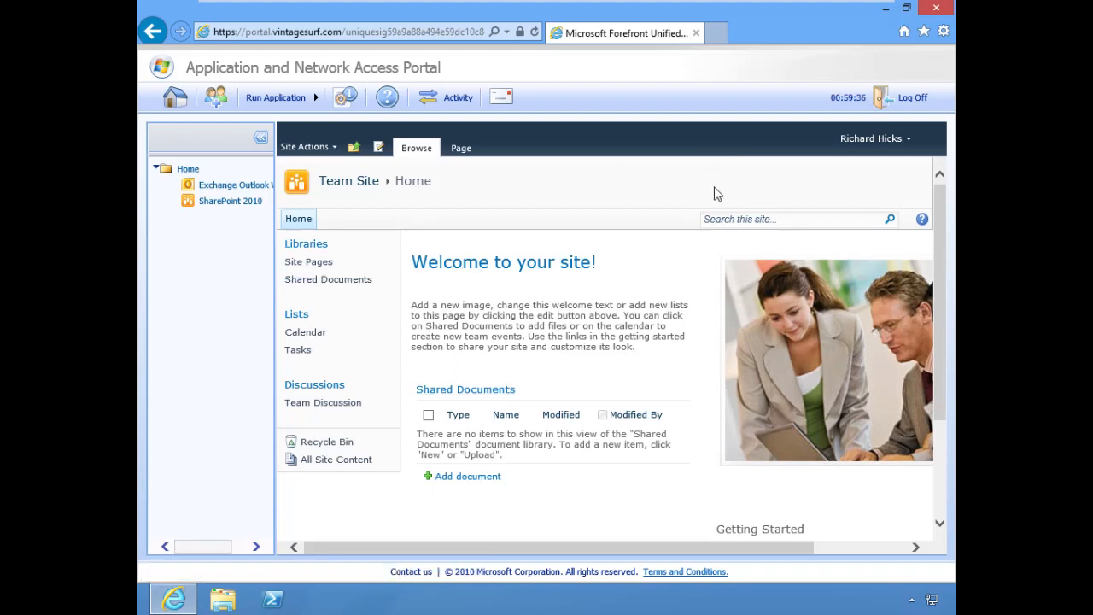
mouse_move(723, 179)
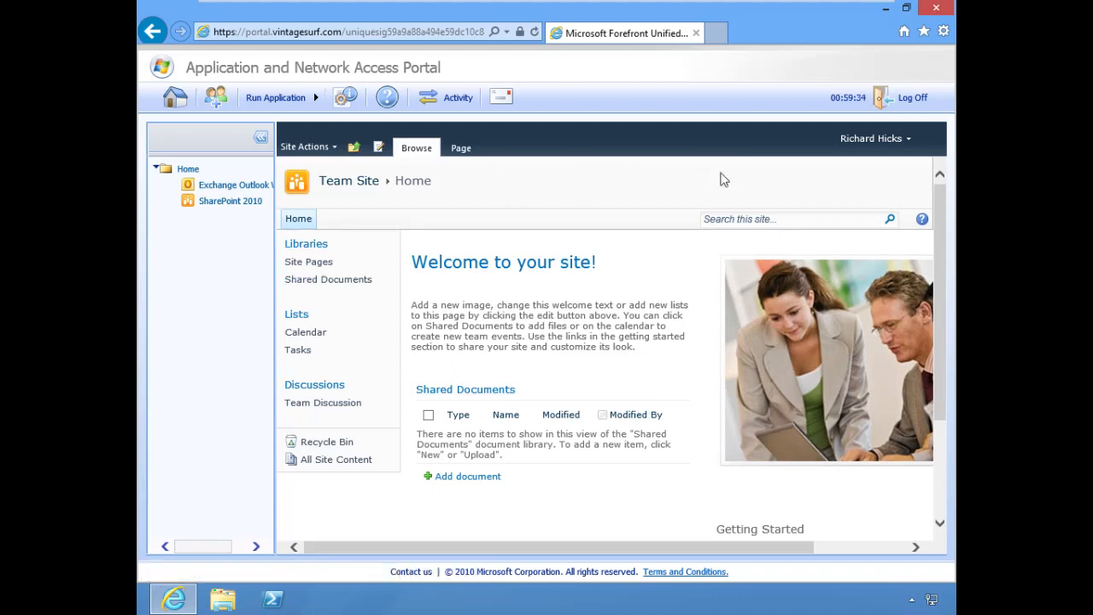
mouse_move(600, 202)
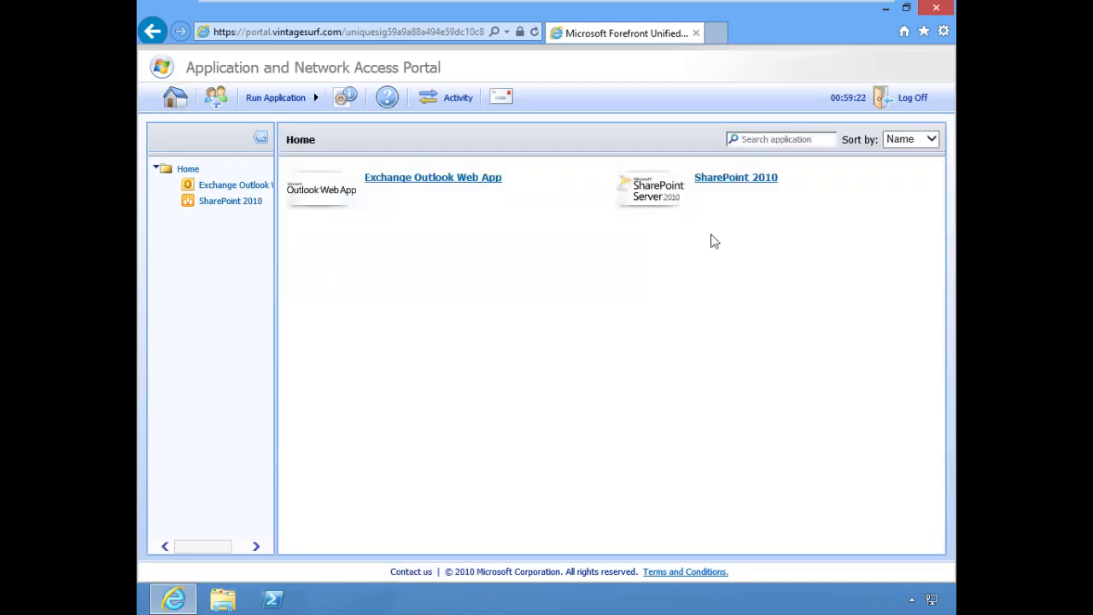
mouse_move(735, 178)
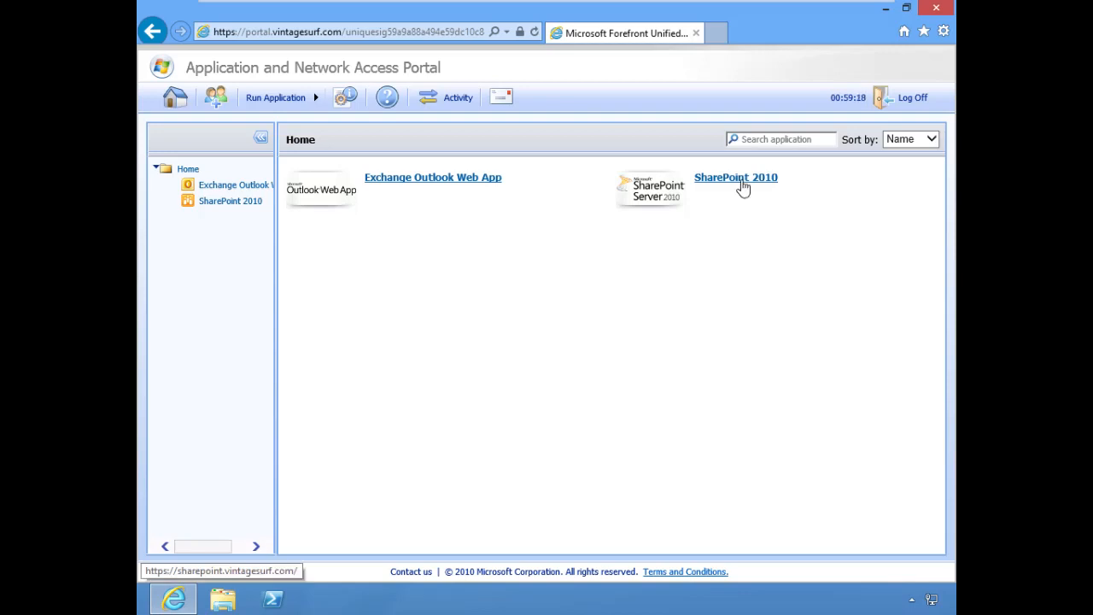
mouse_move(750, 203)
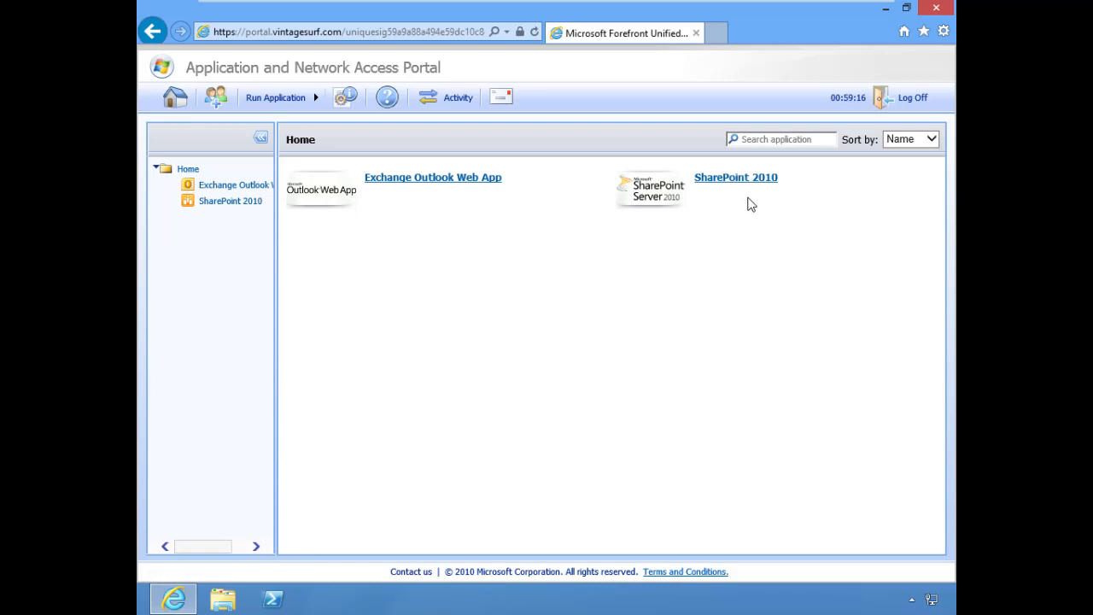
left_click(735, 177)
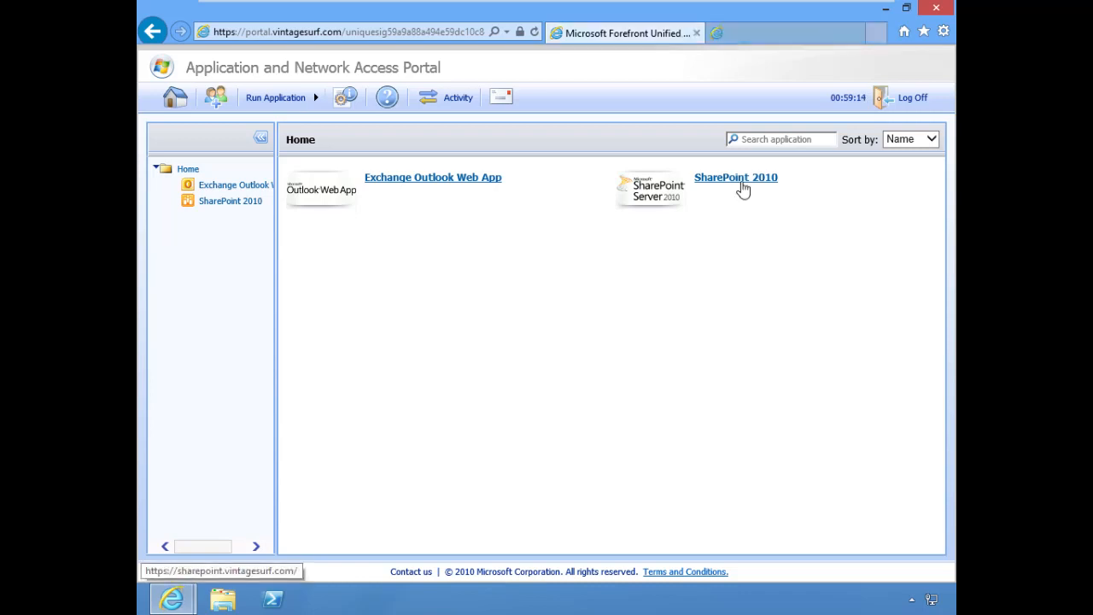
left_click(735, 176)
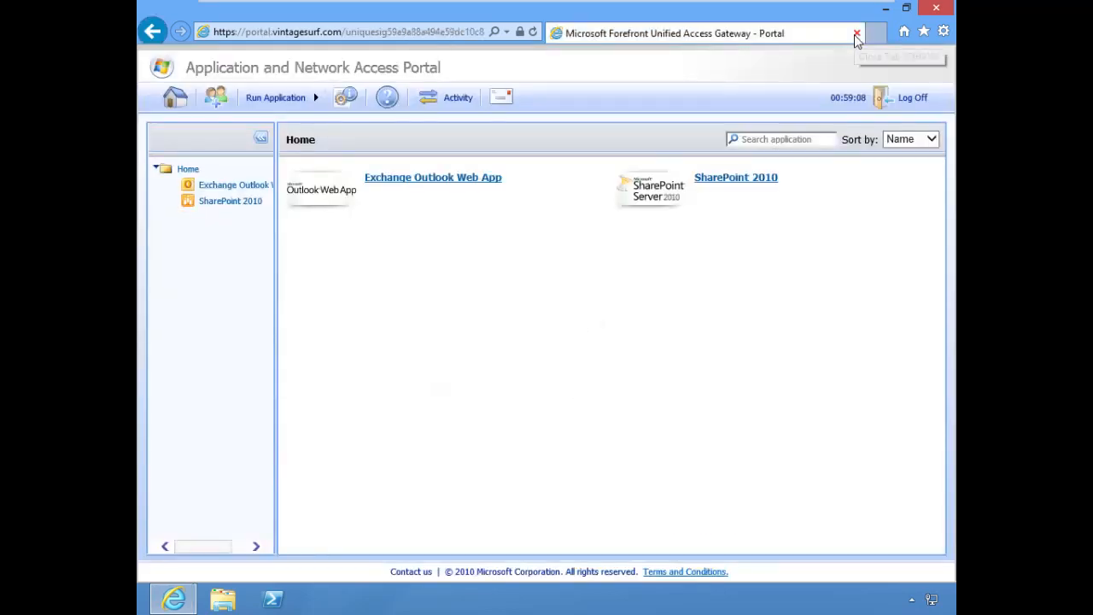
mouse_move(856, 34)
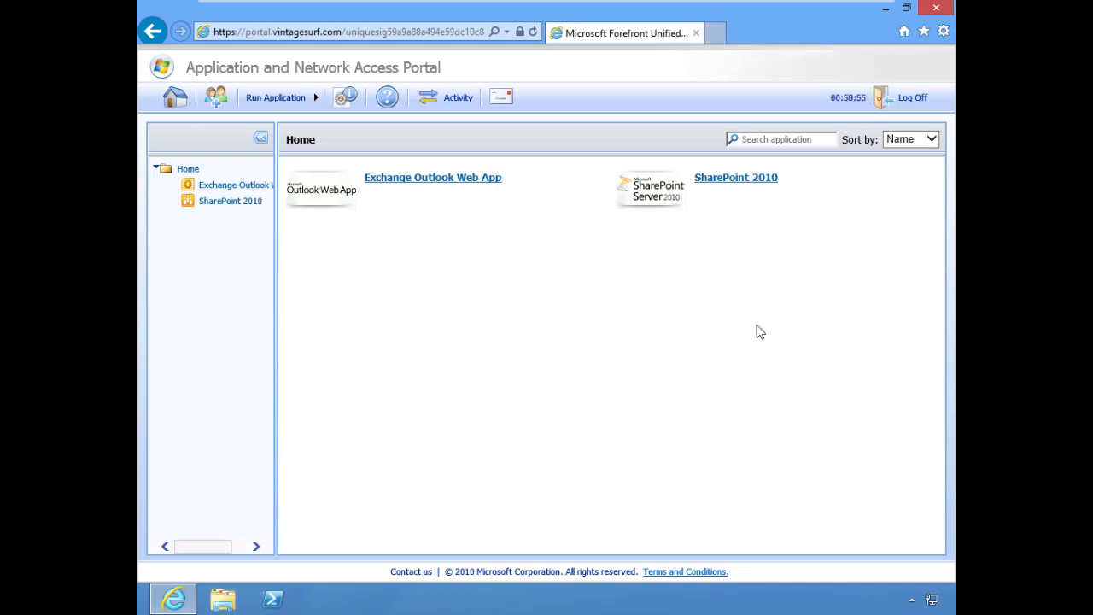
mouse_move(760, 367)
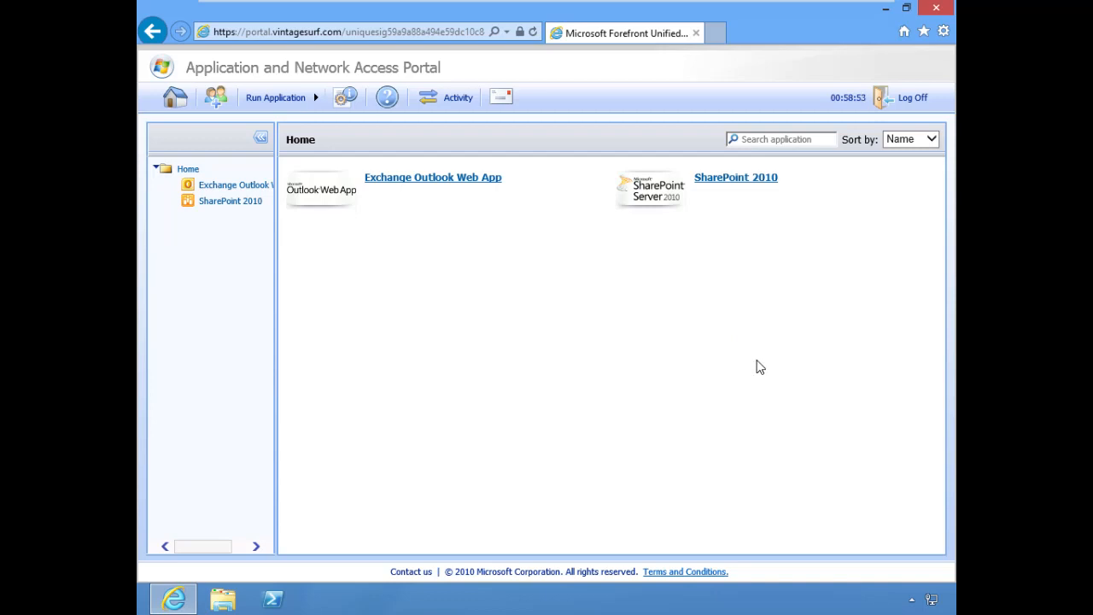